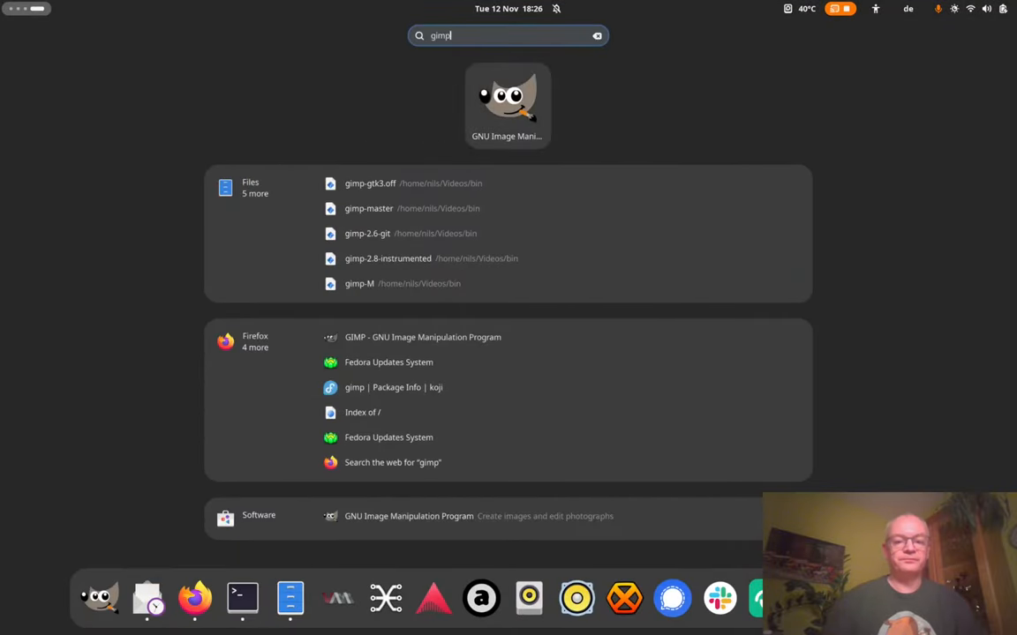
Launch GNU Image Manipulation Program from the Activities search results.
{"action": "left_click", "coordinate": [506, 100]}
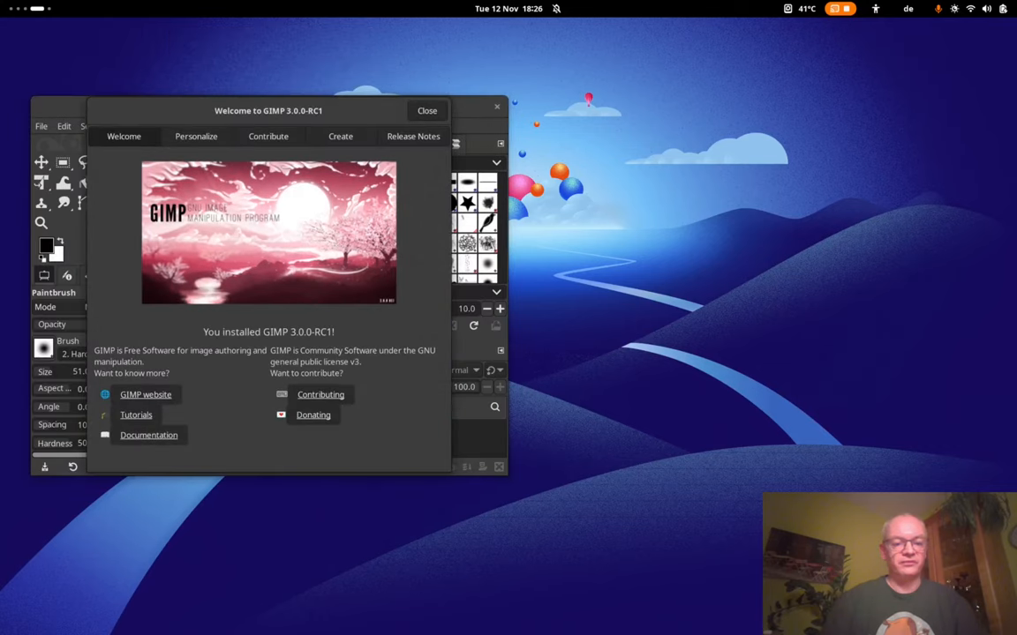
{"action": "mouse_move", "coordinate": [818, 424]}
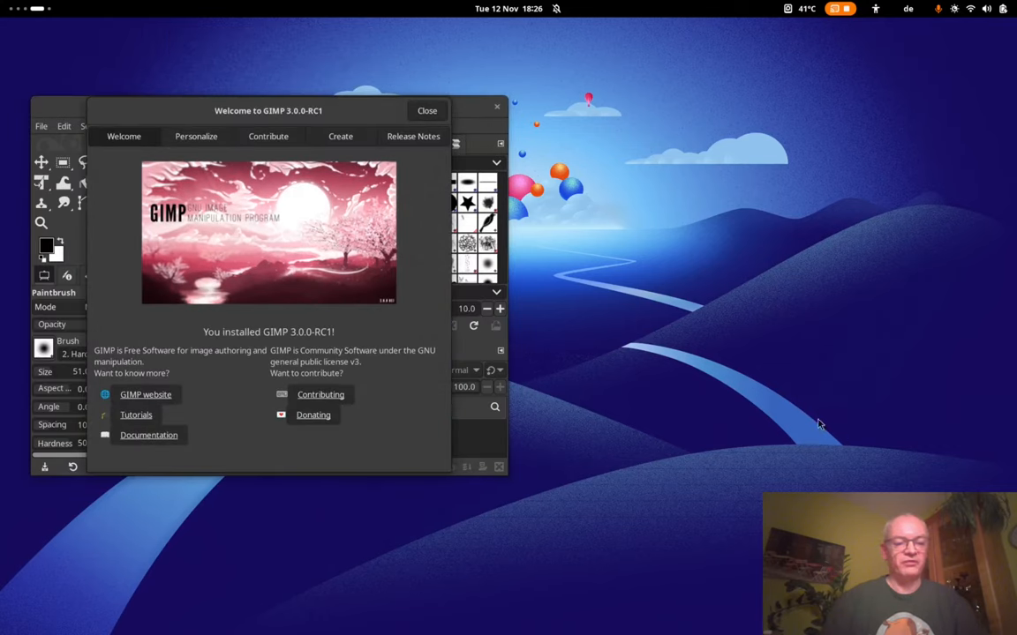
{"action": "mouse_move", "coordinate": [219, 124]}
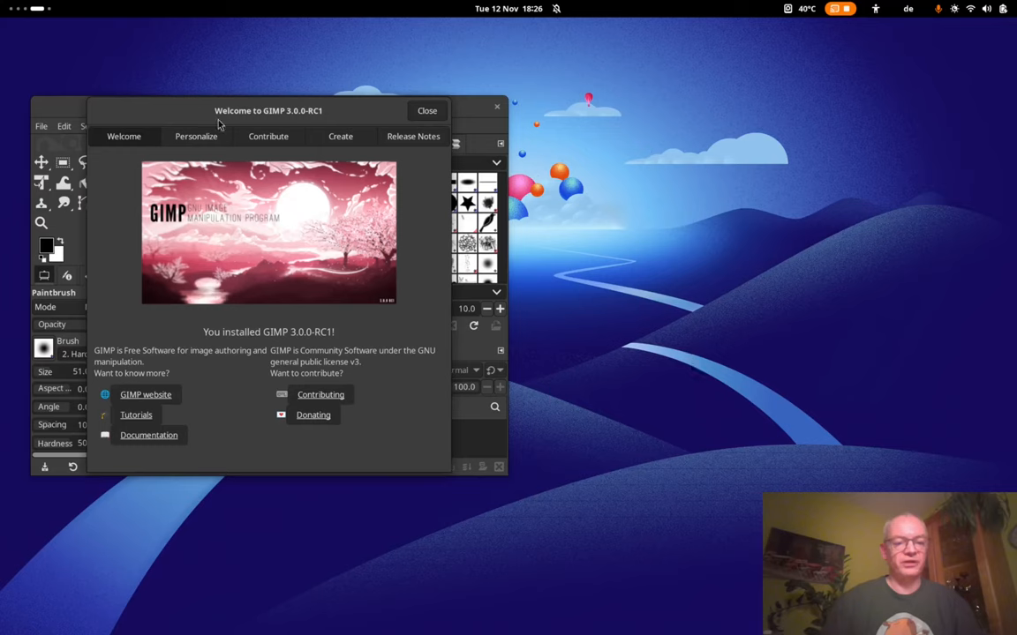
{"action": "mouse_move", "coordinate": [311, 115]}
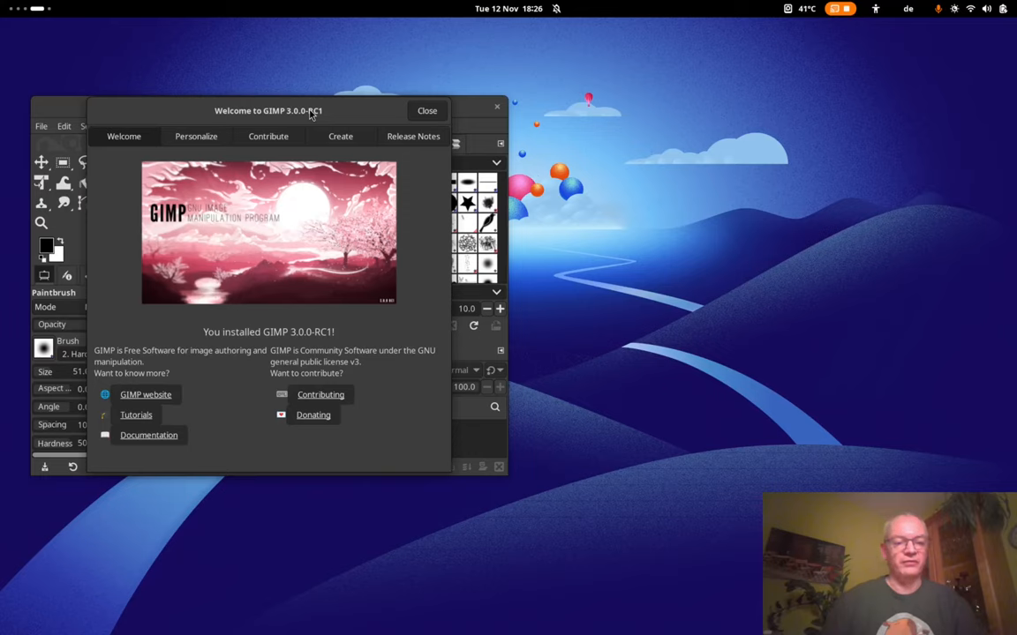
{"action": "mouse_move", "coordinate": [170, 345]}
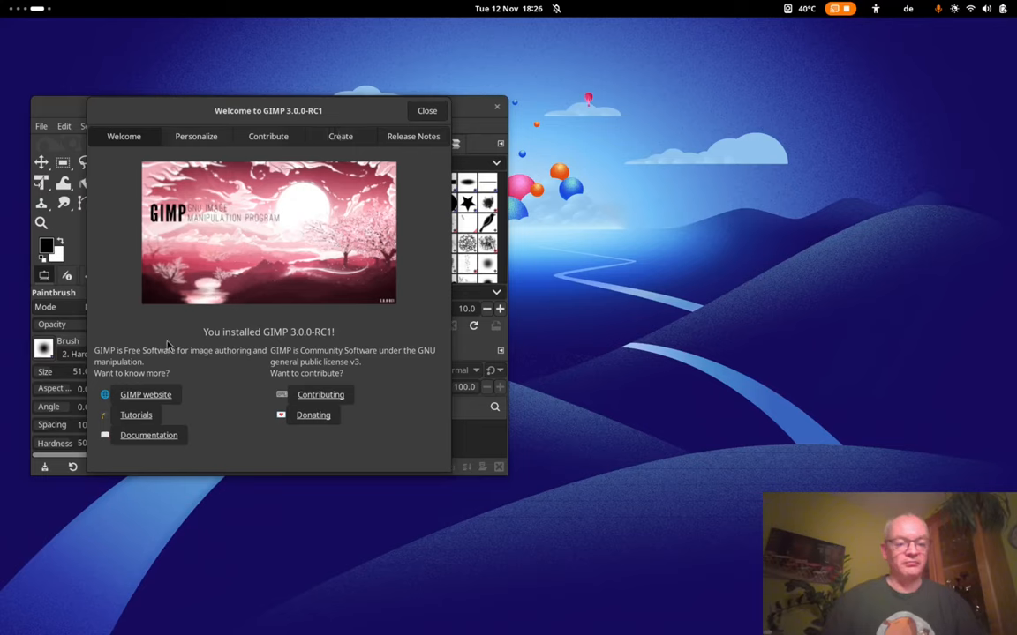
{"action": "mouse_move", "coordinate": [357, 169]}
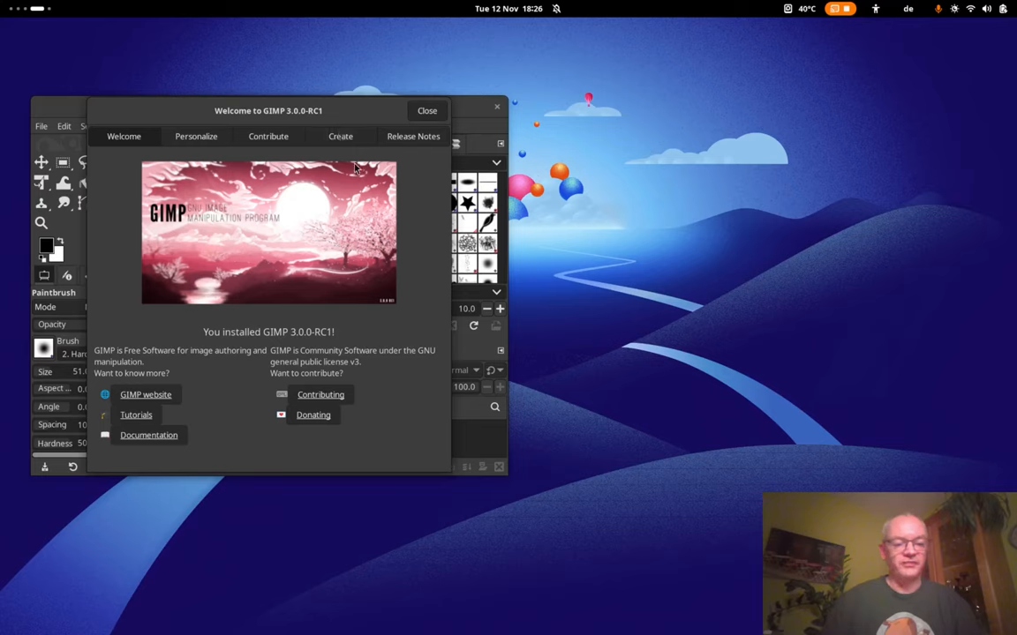
{"action": "mouse_move", "coordinate": [198, 186]}
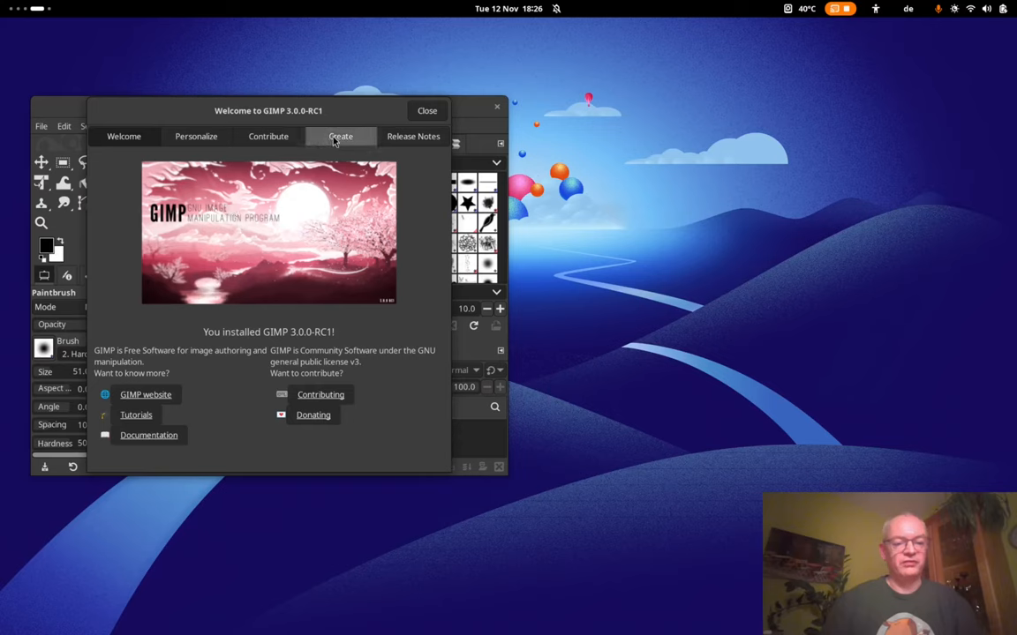
Switch the Welcome dialog to its Create section with new-image and recent-image options.
{"action": "left_click", "coordinate": [340, 135]}
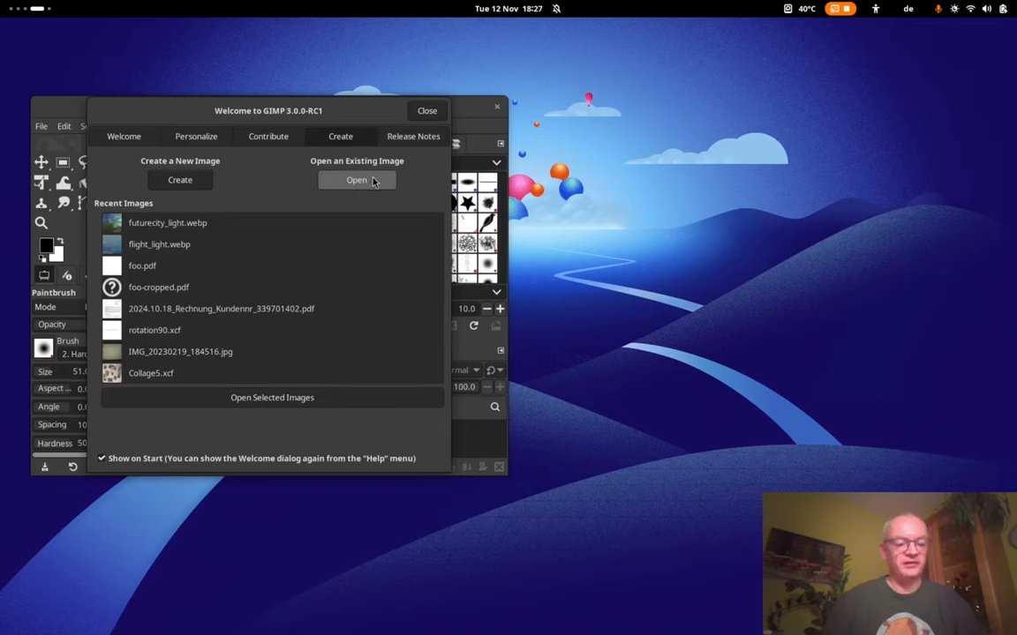
Open the recent image futurecity_light.webp onto the canvas.
{"action": "left_click", "coordinate": [167, 223]}
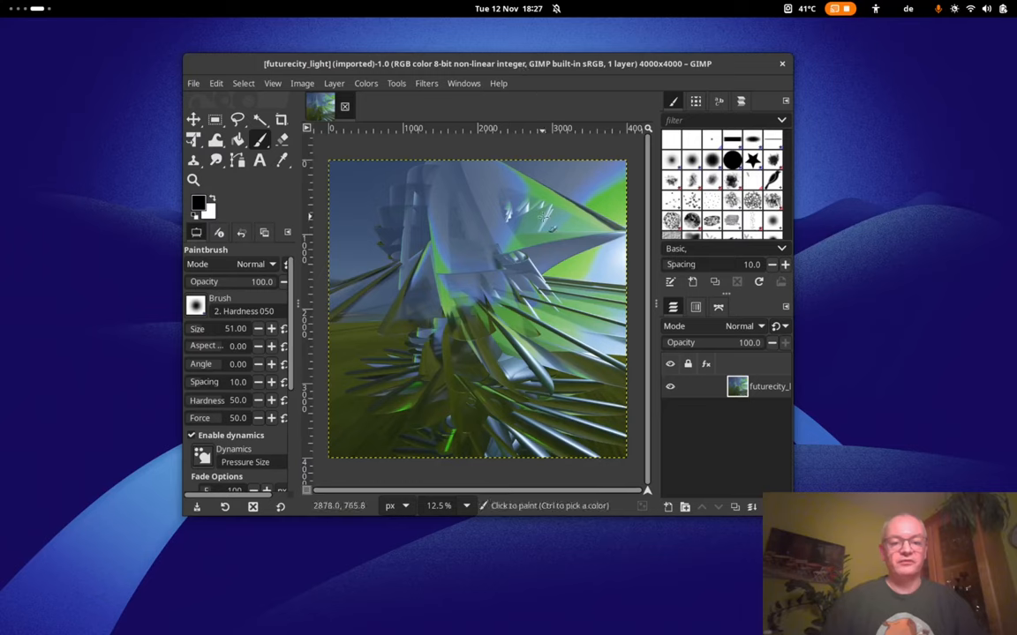
{"action": "mouse_move", "coordinate": [601, 150]}
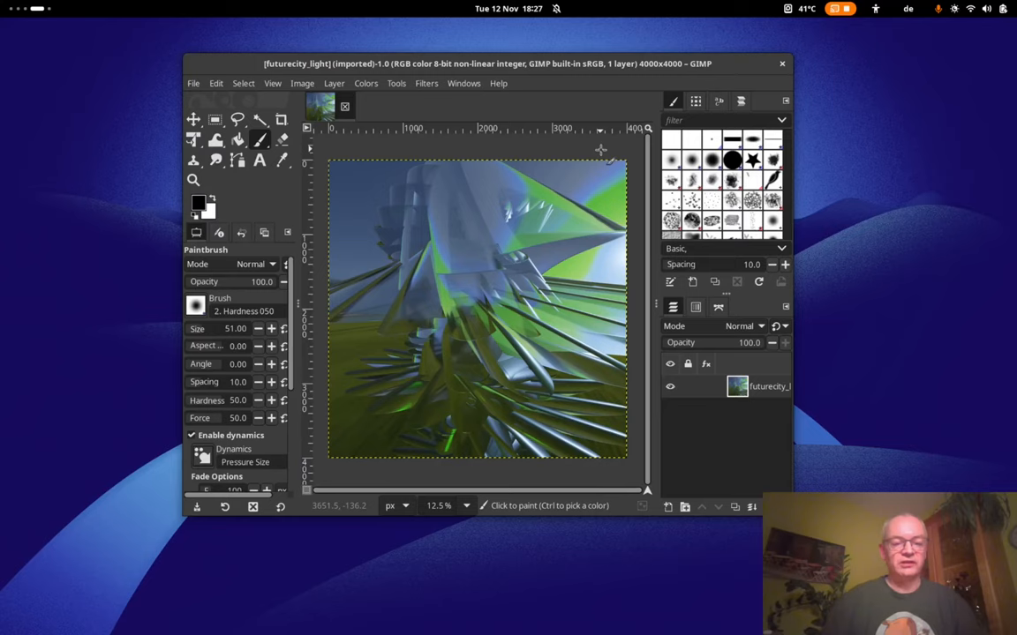
{"action": "mouse_move", "coordinate": [635, 159]}
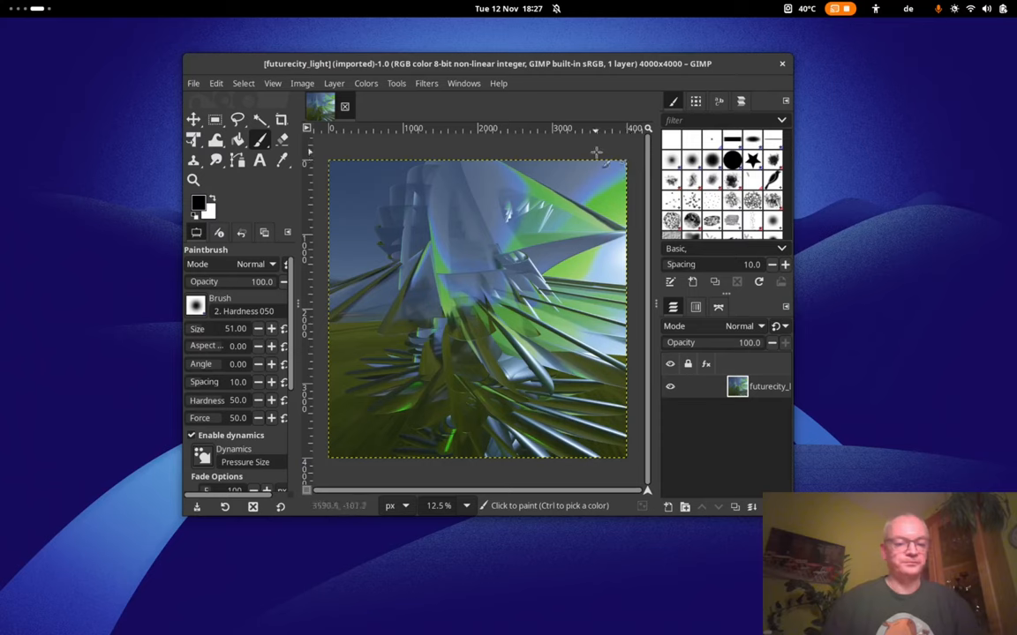
Select a large rectangular region in the centre of the picture.
{"action": "left_click", "coordinate": [216, 120]}
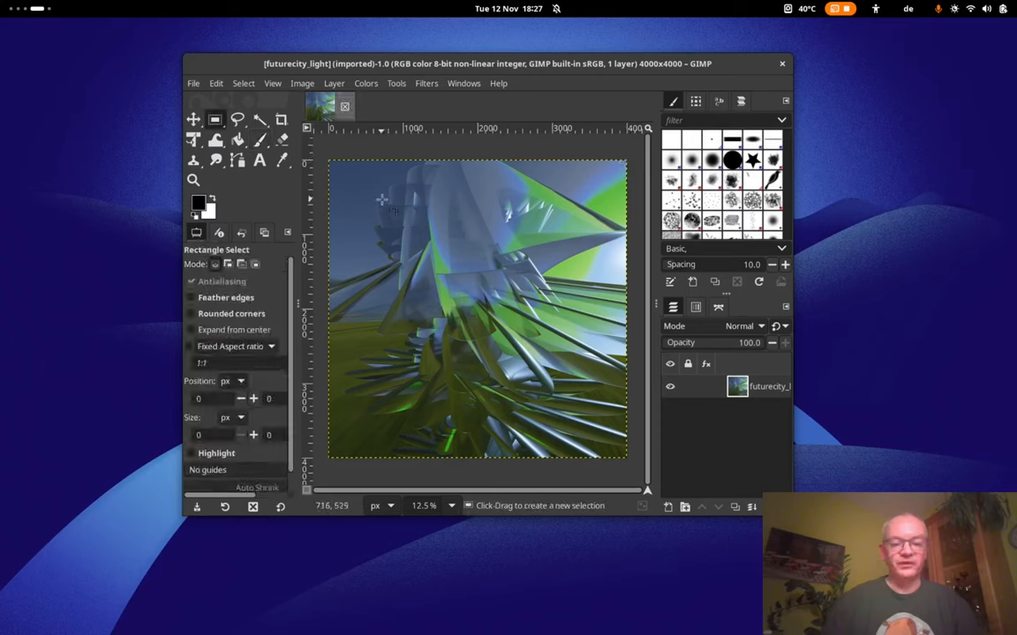
{"action": "left_click_drag", "start_coordinate": [384, 210], "coordinate": [596, 344]}
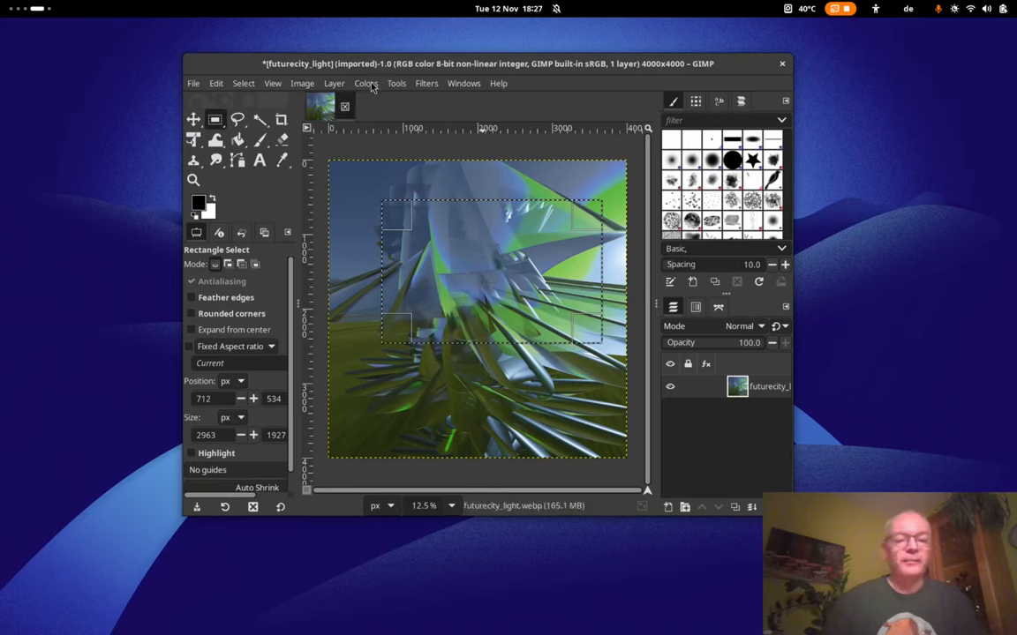
Desaturate the selected rectangle to grayscale via Colors > Desaturate.
{"action": "left_click", "coordinate": [365, 83]}
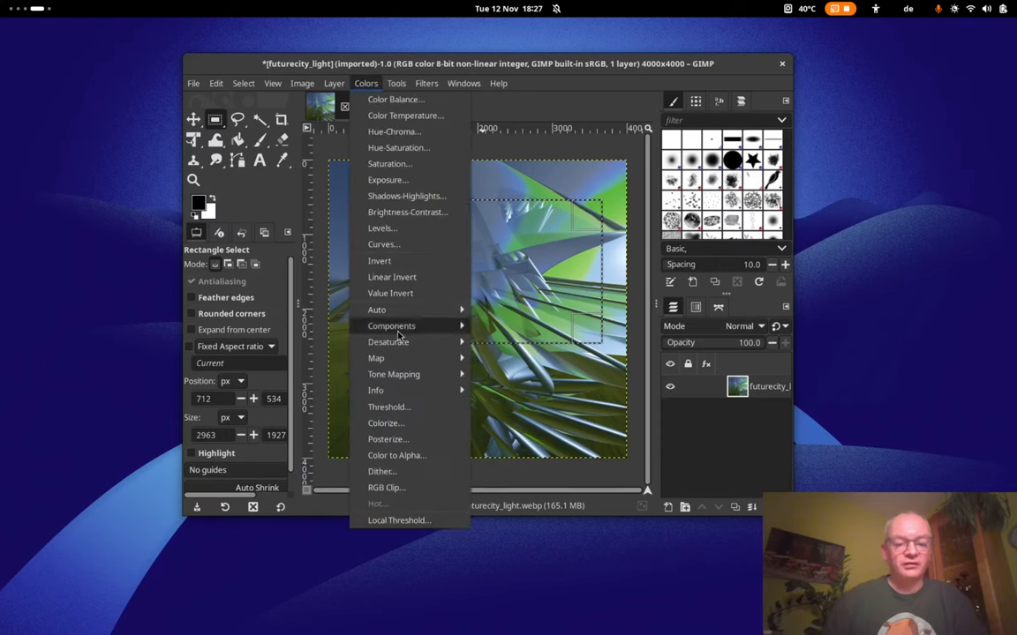
{"action": "mouse_move", "coordinate": [388, 343]}
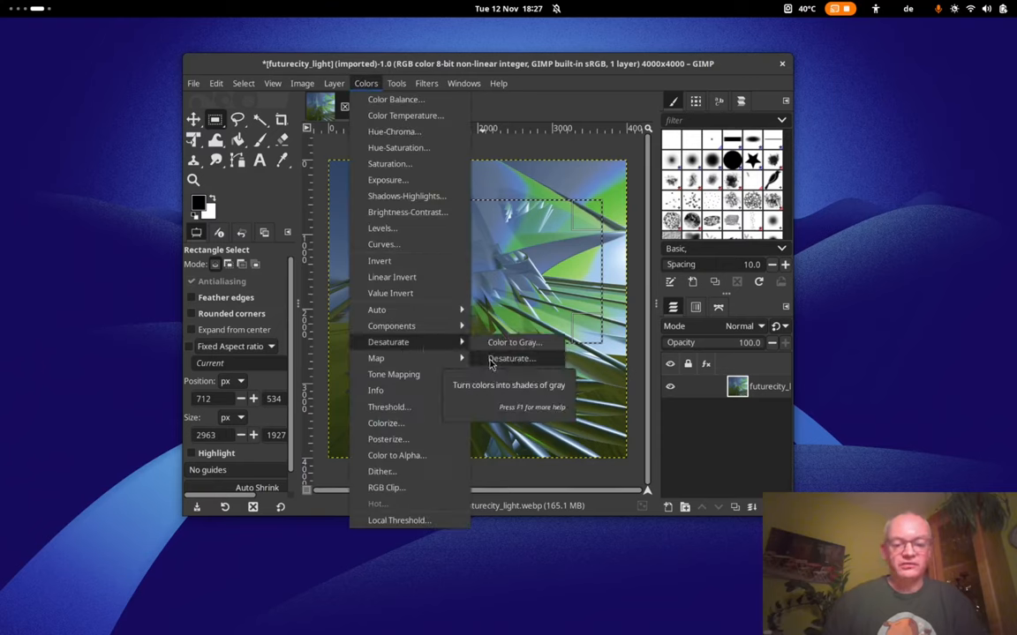
{"action": "left_click", "coordinate": [510, 356]}
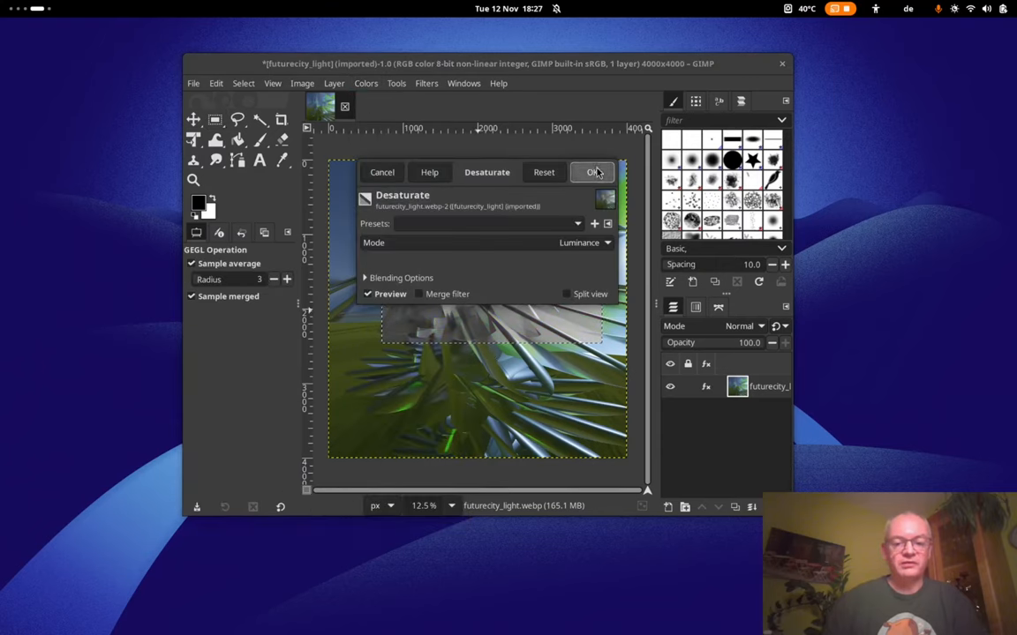
{"action": "left_click", "coordinate": [395, 83]}
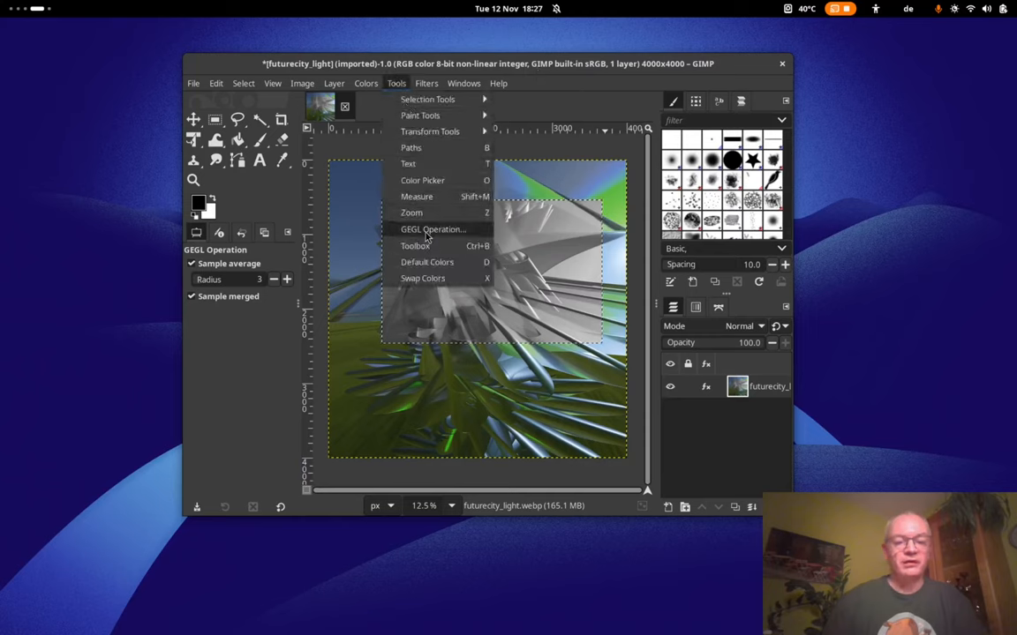
{"action": "left_click", "coordinate": [427, 83]}
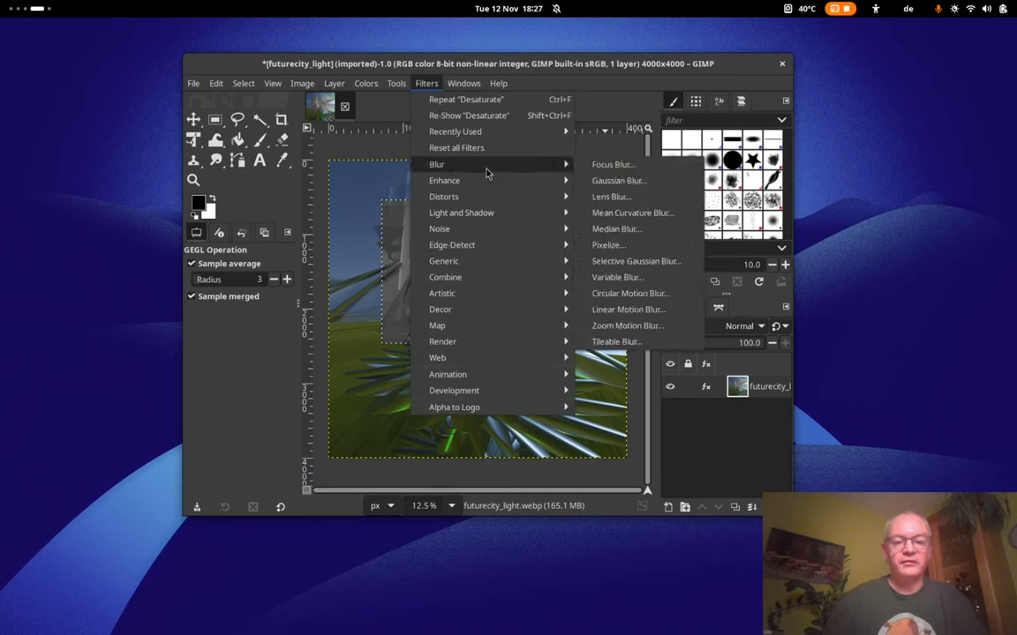
Apply a Gaussian Blur of size about 31.64 to the selection, then undo it.
{"action": "left_click", "coordinate": [618, 180]}
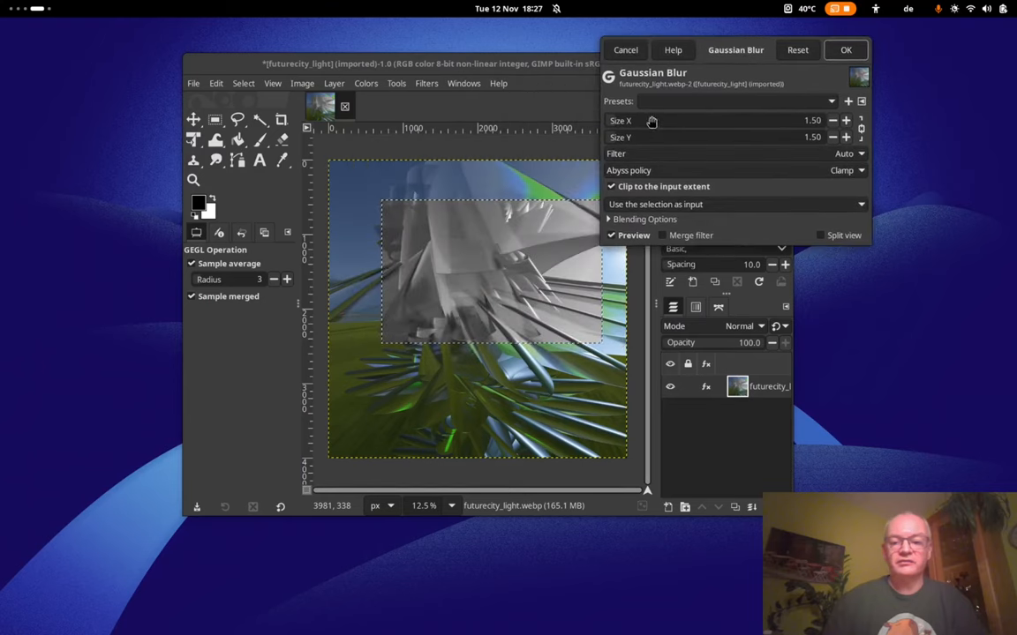
{"action": "left_click_drag", "start_coordinate": [651, 120], "coordinate": [671, 120]}
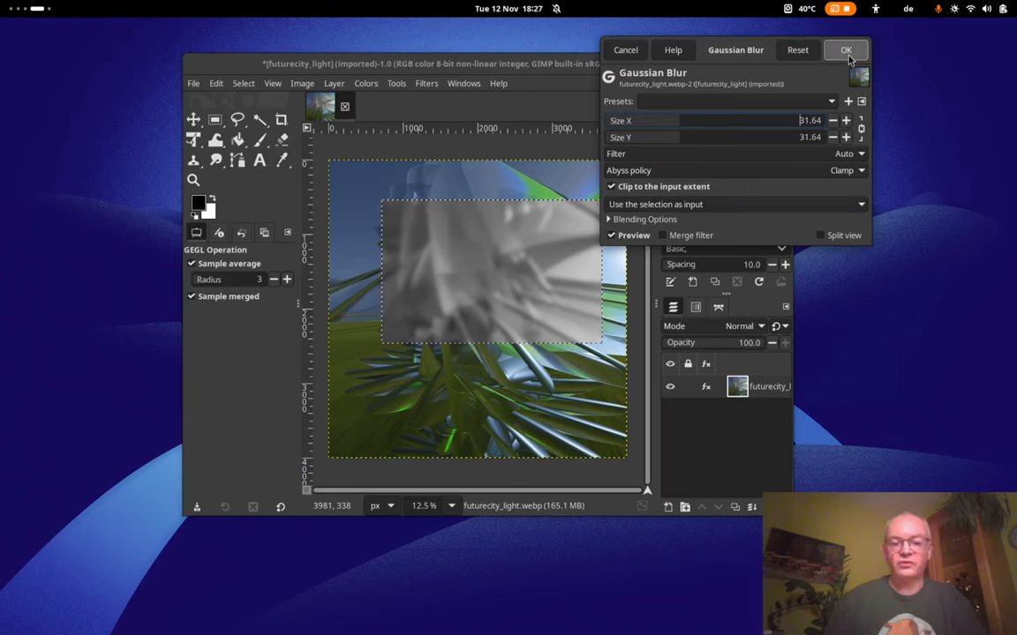
{"action": "left_click", "coordinate": [843, 49]}
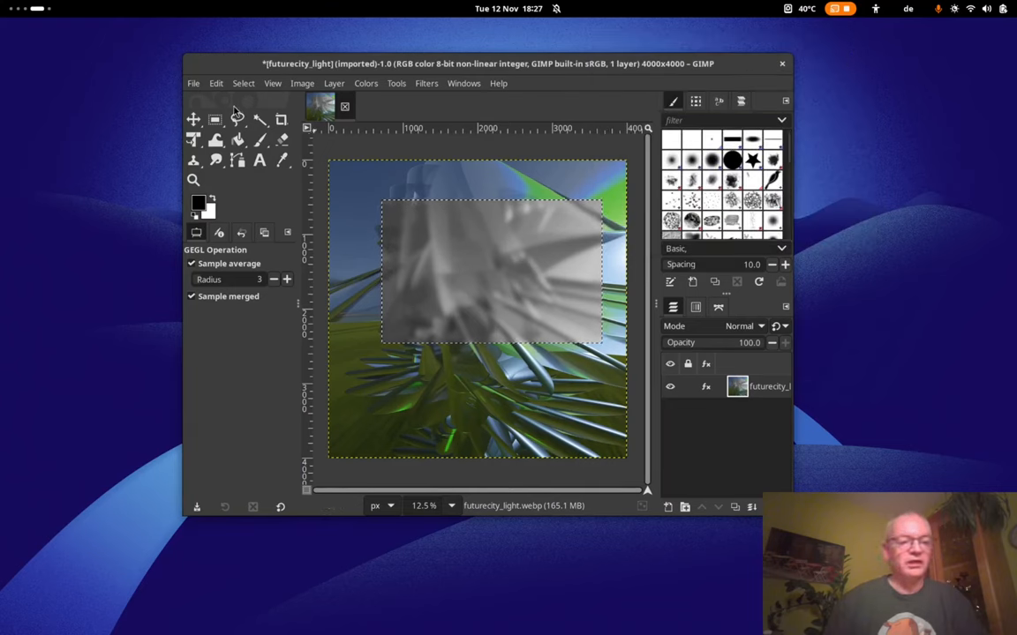
{"action": "left_click", "coordinate": [216, 83]}
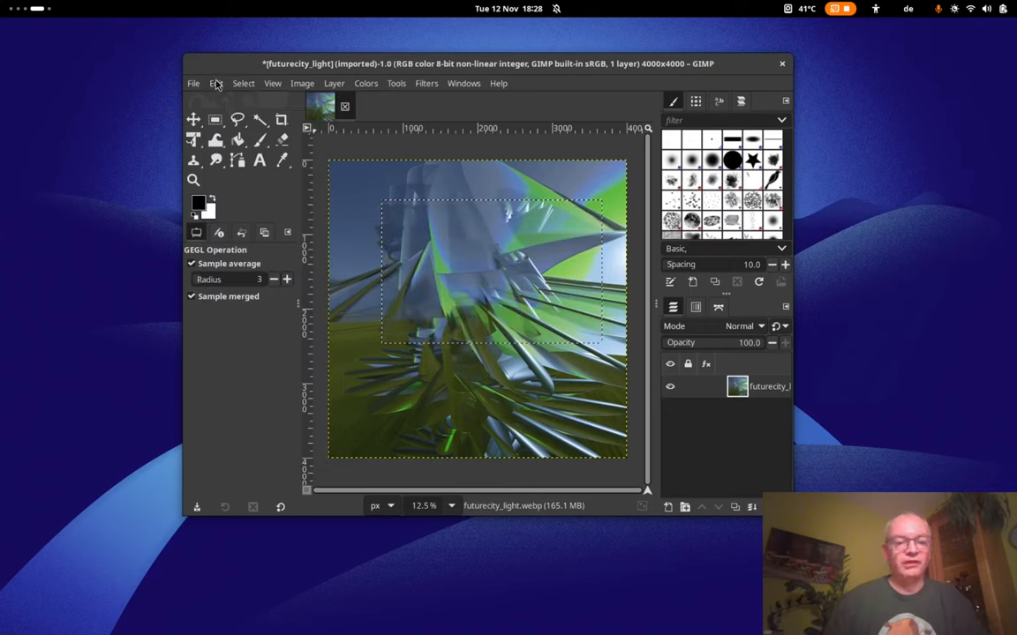
Redo the Gaussian Blur so the gray rectangle is heavily blurred again.
{"action": "left_click", "coordinate": [215, 83]}
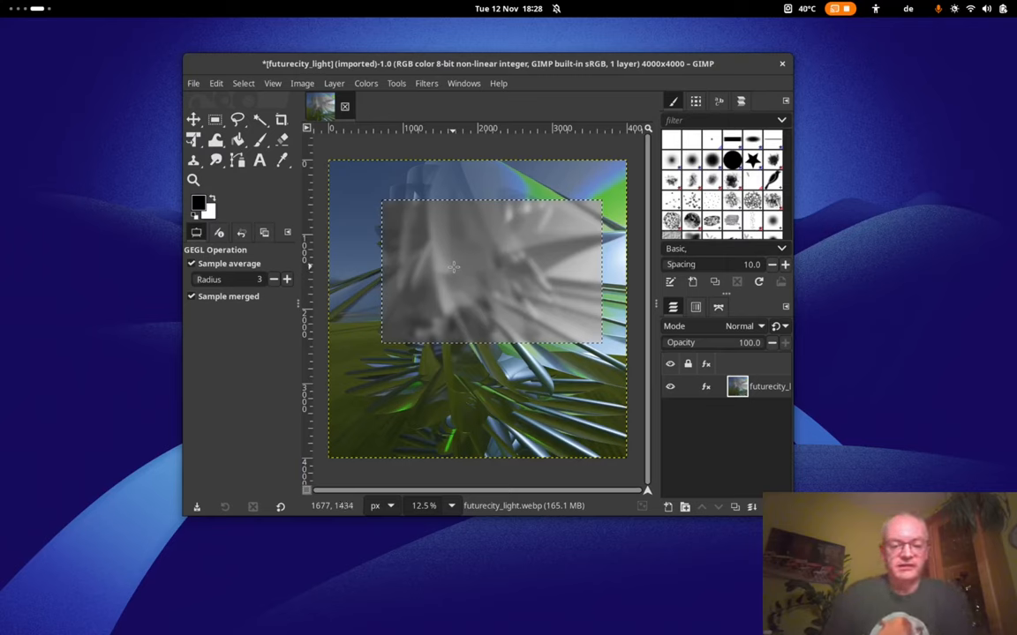
{"action": "mouse_move", "coordinate": [462, 255]}
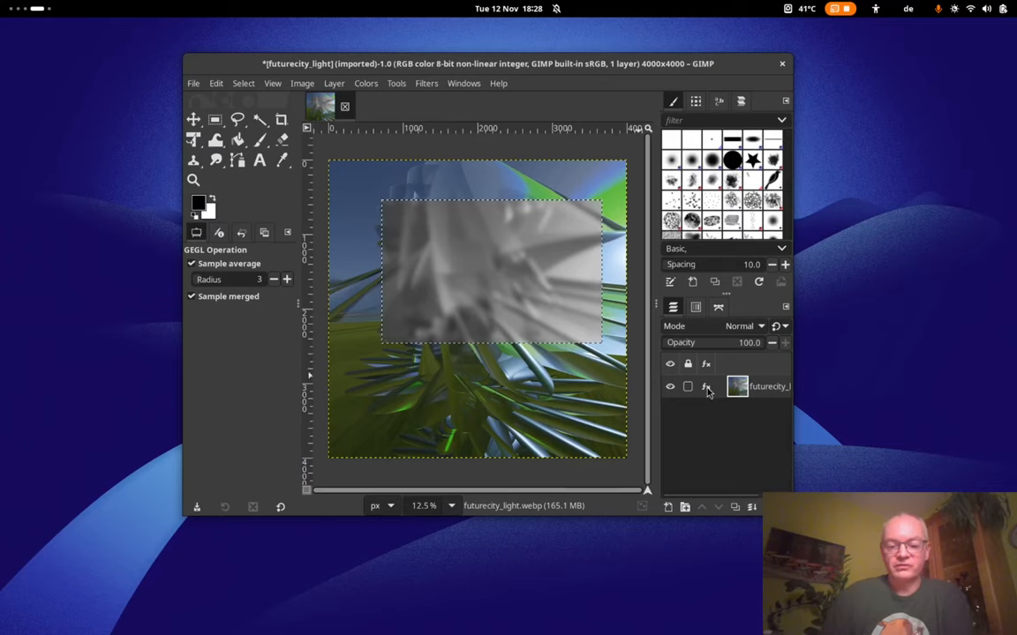
In the Layer Effects popup, move Gaussian Blur below Desaturate and close the popup.
{"action": "left_click", "coordinate": [706, 387]}
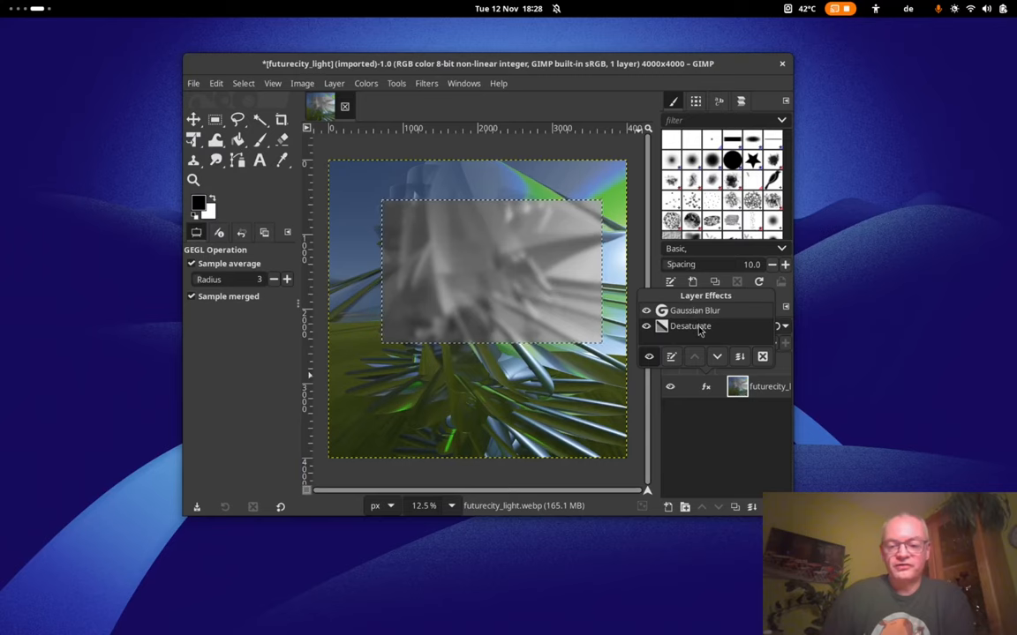
{"action": "mouse_move", "coordinate": [692, 333]}
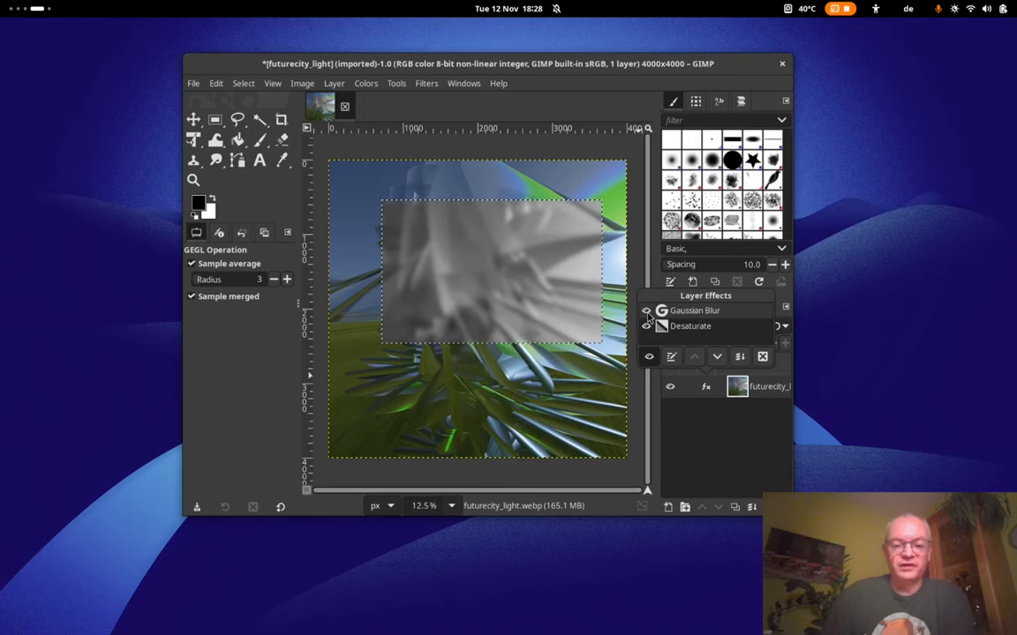
{"action": "left_click", "coordinate": [646, 311]}
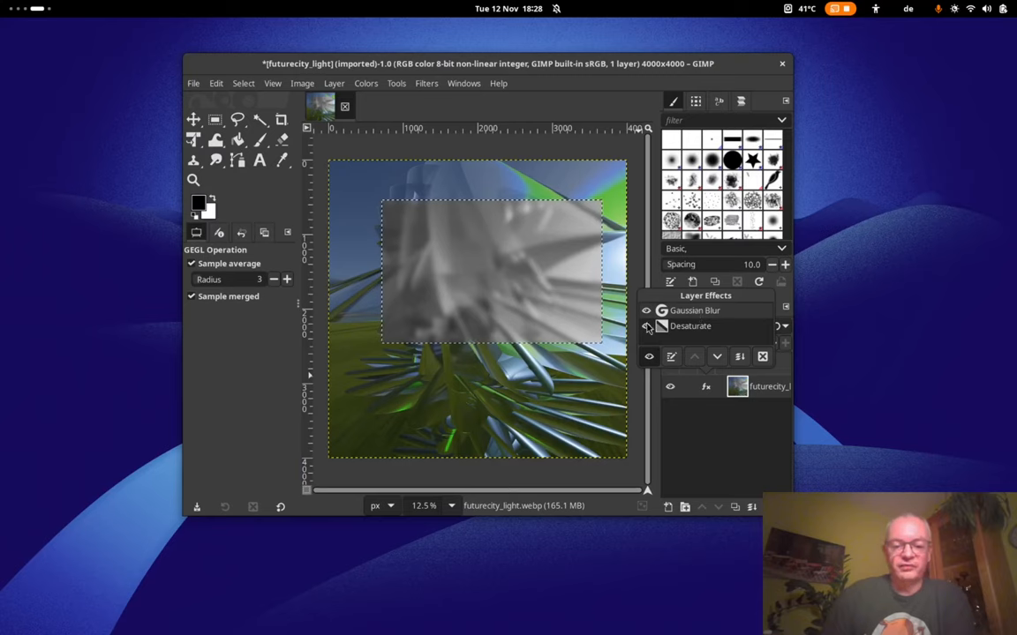
{"action": "left_click", "coordinate": [646, 311]}
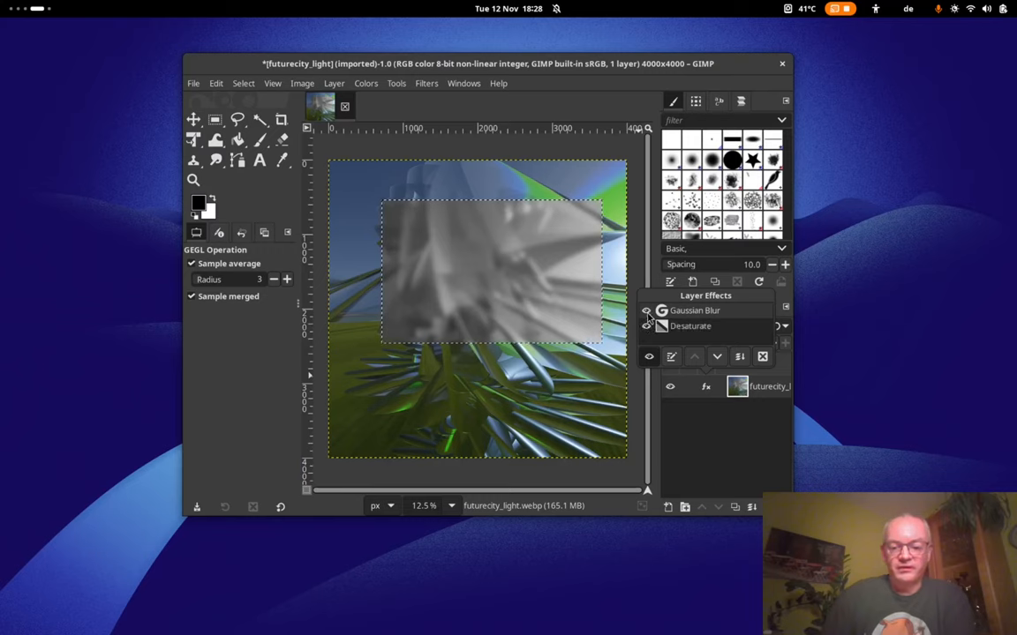
{"action": "left_click", "coordinate": [646, 311]}
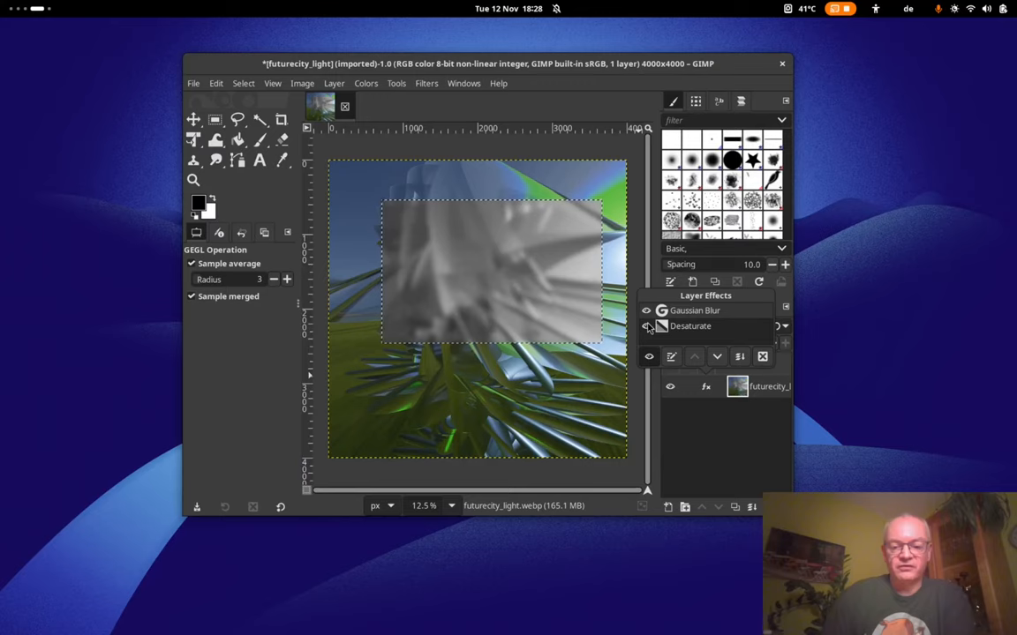
{"action": "left_click", "coordinate": [646, 327]}
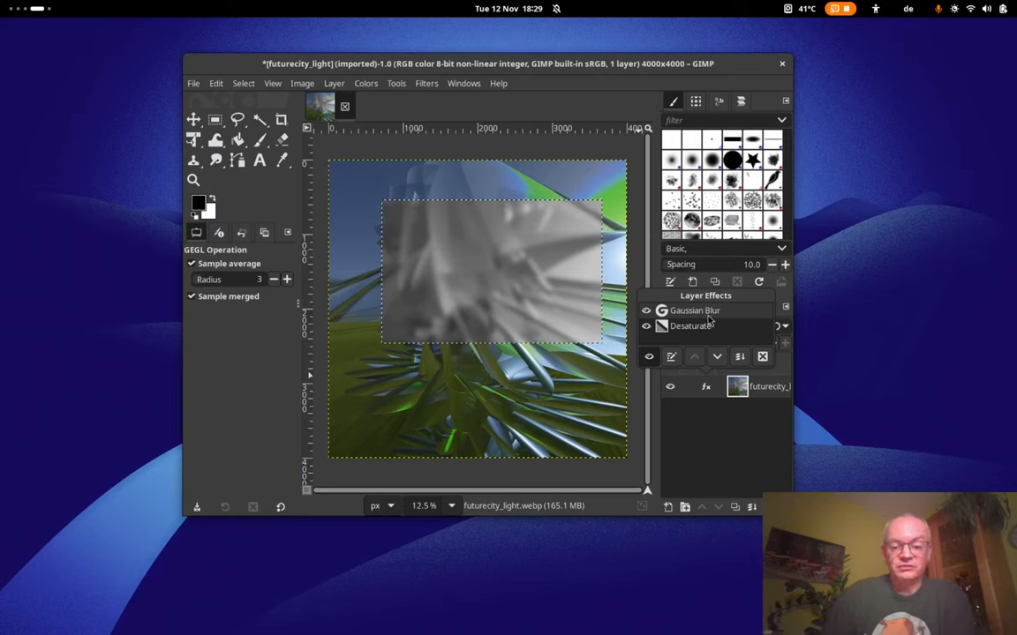
{"action": "left_click", "coordinate": [717, 357]}
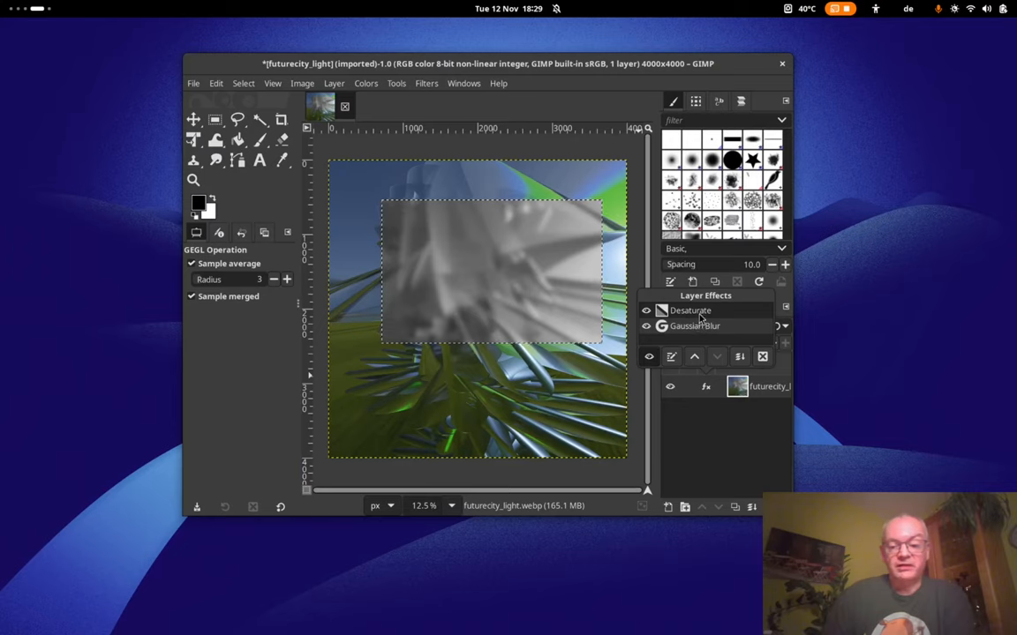
{"action": "left_click", "coordinate": [716, 357]}
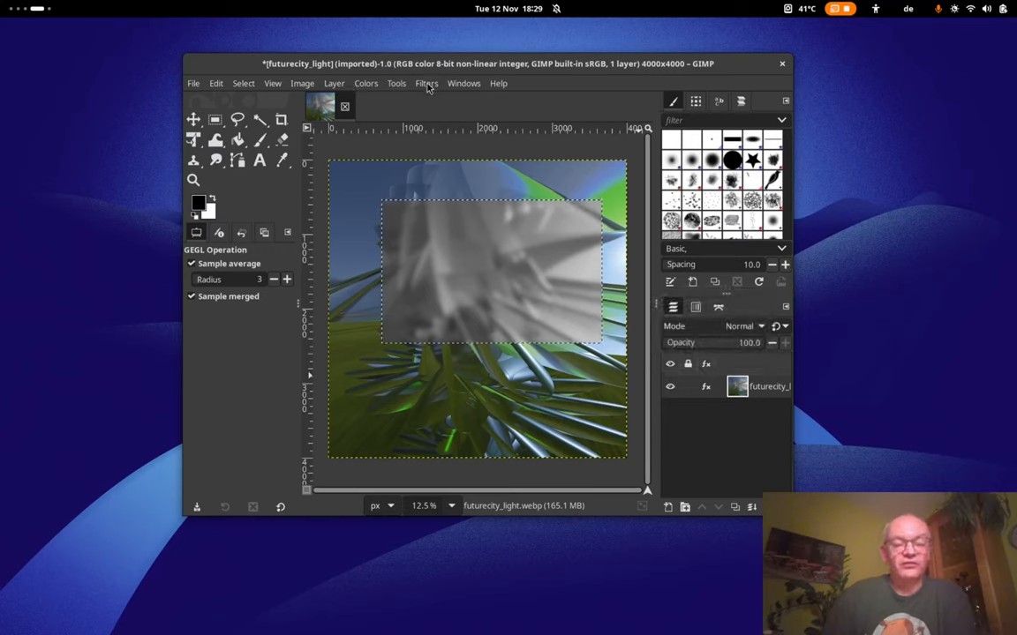
Apply Sharpen (Unsharp Mask) with radius about 31.7 to the gray blurred region.
{"action": "left_click", "coordinate": [427, 83]}
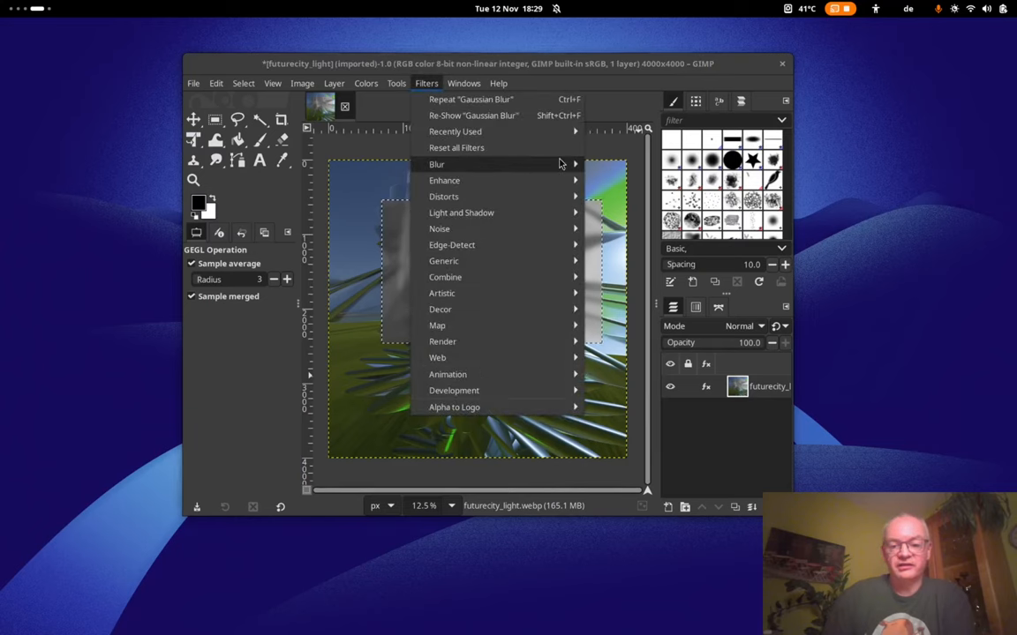
{"action": "mouse_move", "coordinate": [445, 180]}
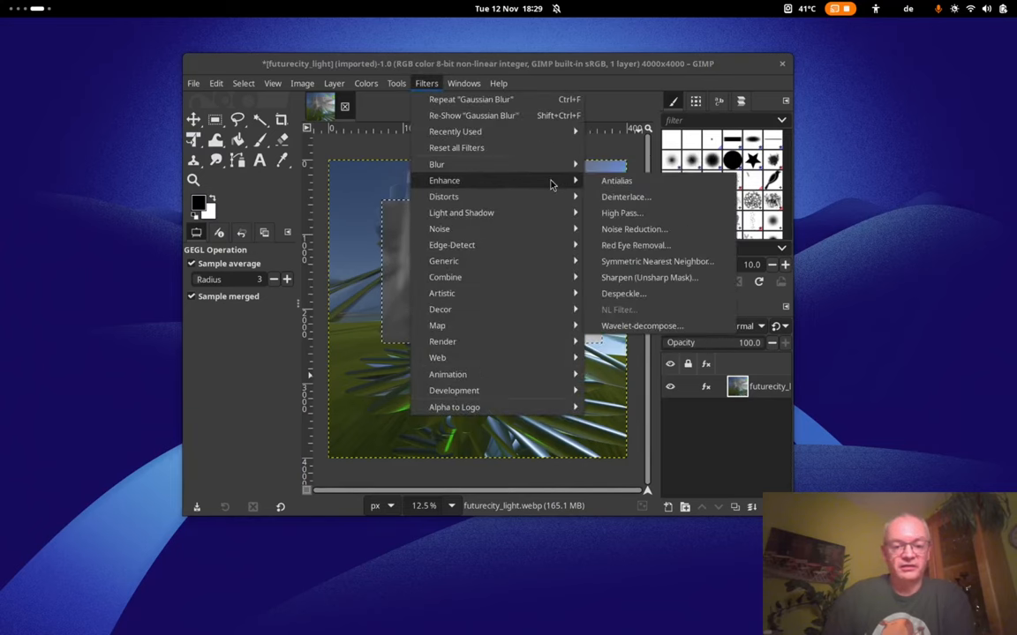
{"action": "left_click", "coordinate": [649, 277]}
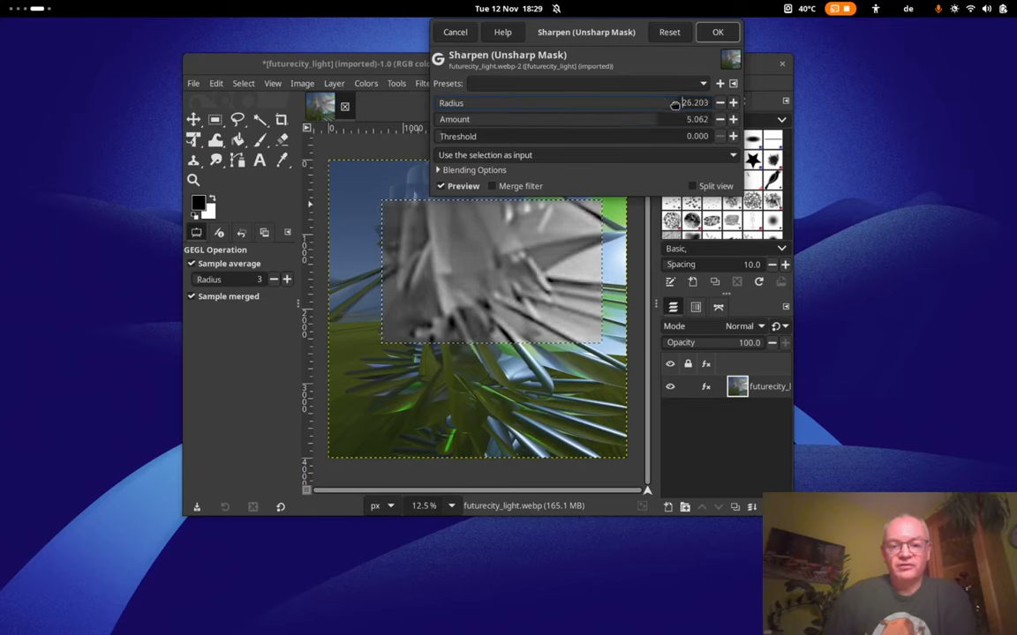
{"action": "left_click_drag", "start_coordinate": [674, 102], "coordinate": [706, 102]}
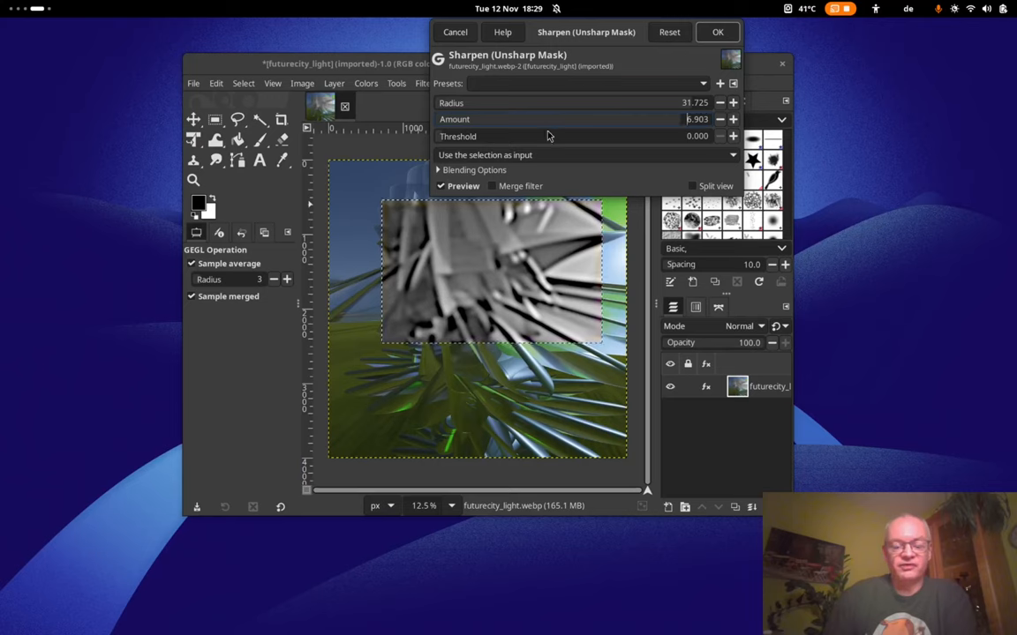
{"action": "mouse_move", "coordinate": [604, 106]}
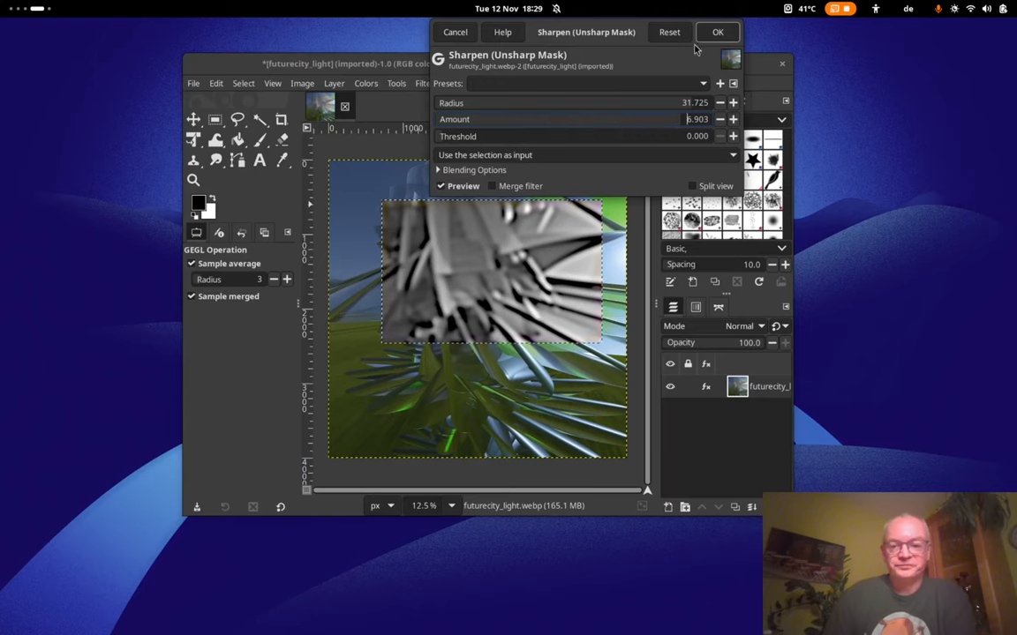
{"action": "left_click", "coordinate": [716, 32]}
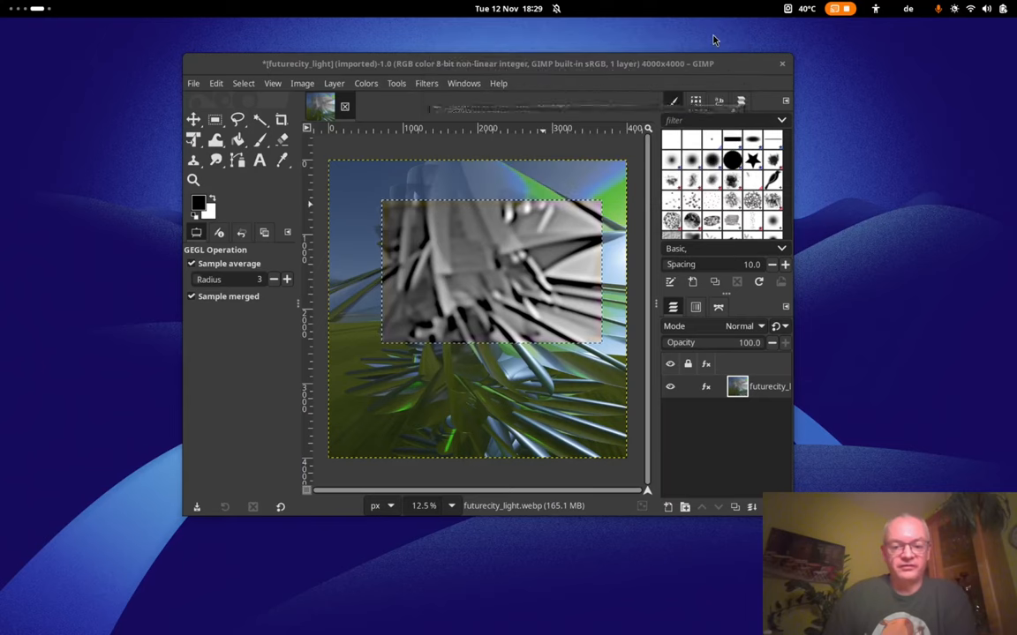
{"action": "mouse_move", "coordinate": [521, 244]}
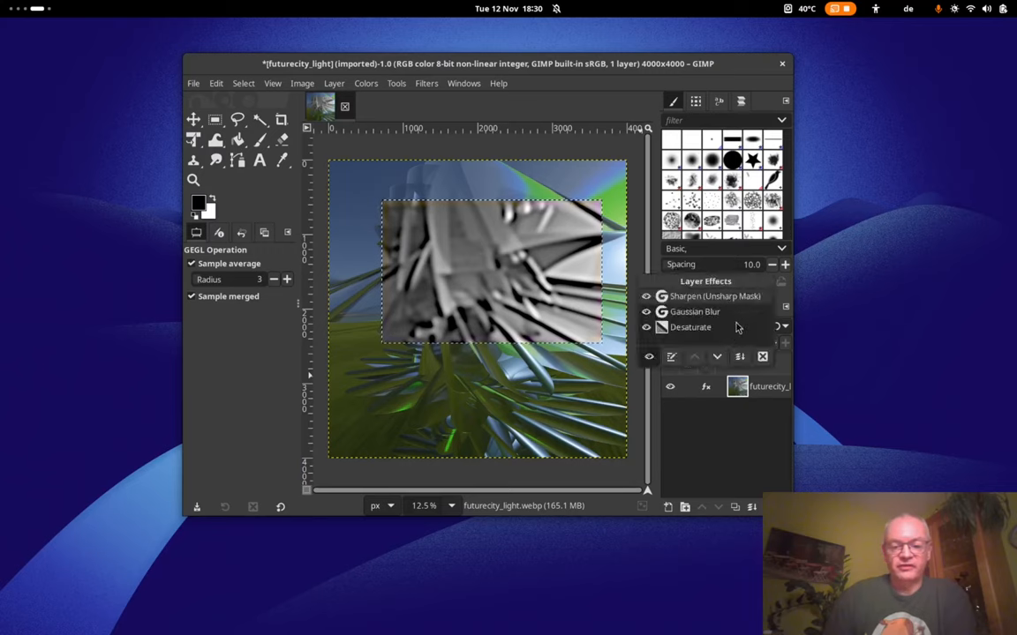
{"action": "mouse_move", "coordinate": [713, 329]}
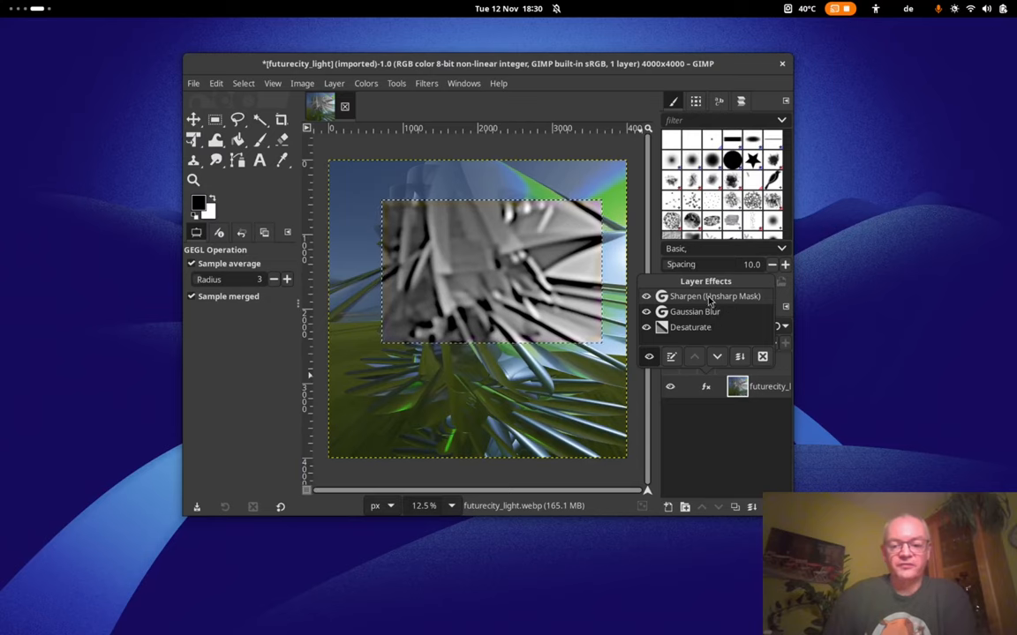
Move Sharpen (Unsharp Mask) below Gaussian Blur in the layer effect stack.
{"action": "left_click", "coordinate": [717, 357]}
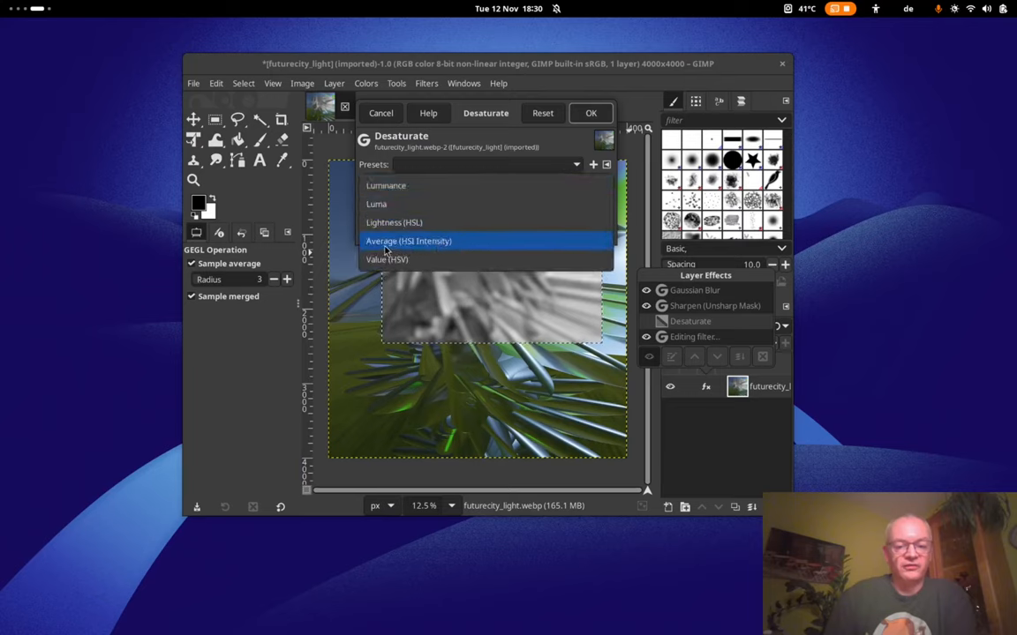
Set the Desaturate effect's mode to Average (HSI Intensity).
{"action": "left_click", "coordinate": [408, 240]}
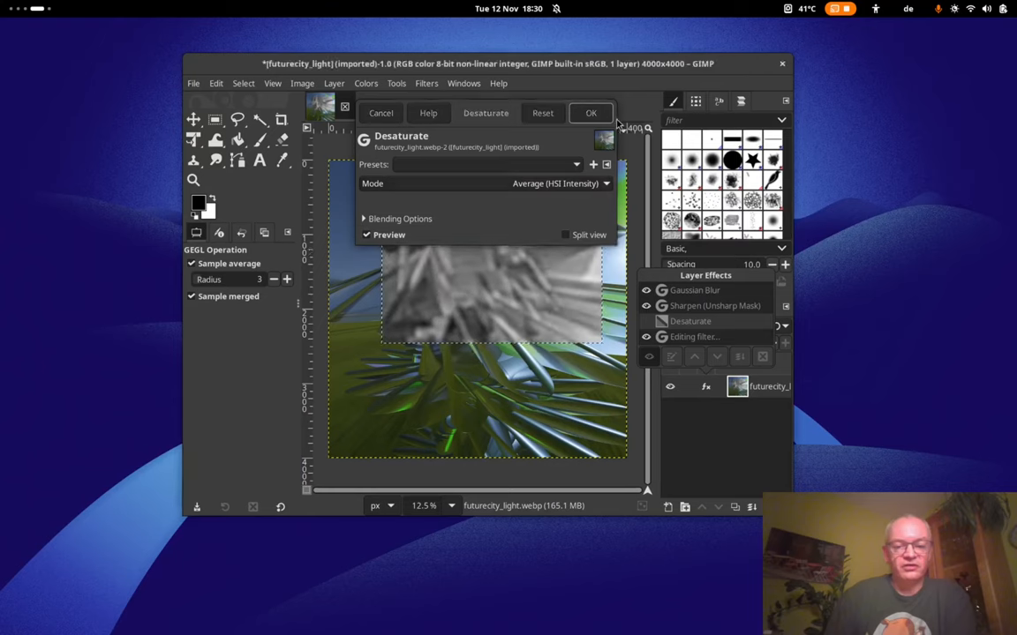
{"action": "left_click", "coordinate": [590, 113]}
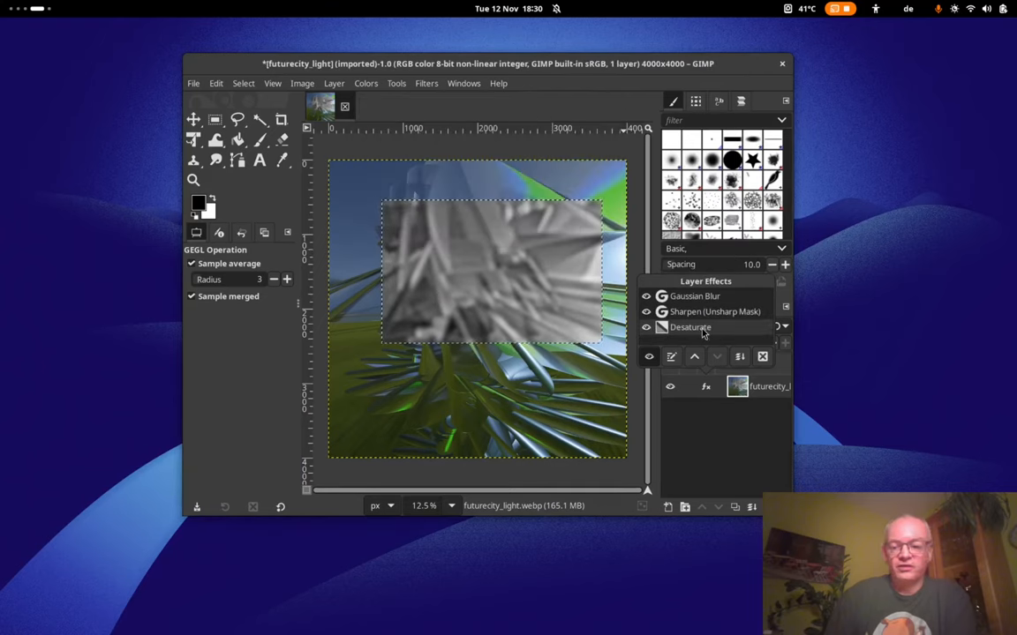
Reduce the Sharpen radius to about 2.1 and confirm the Gaussian Blur settings unchanged.
{"action": "double_click", "coordinate": [715, 311]}
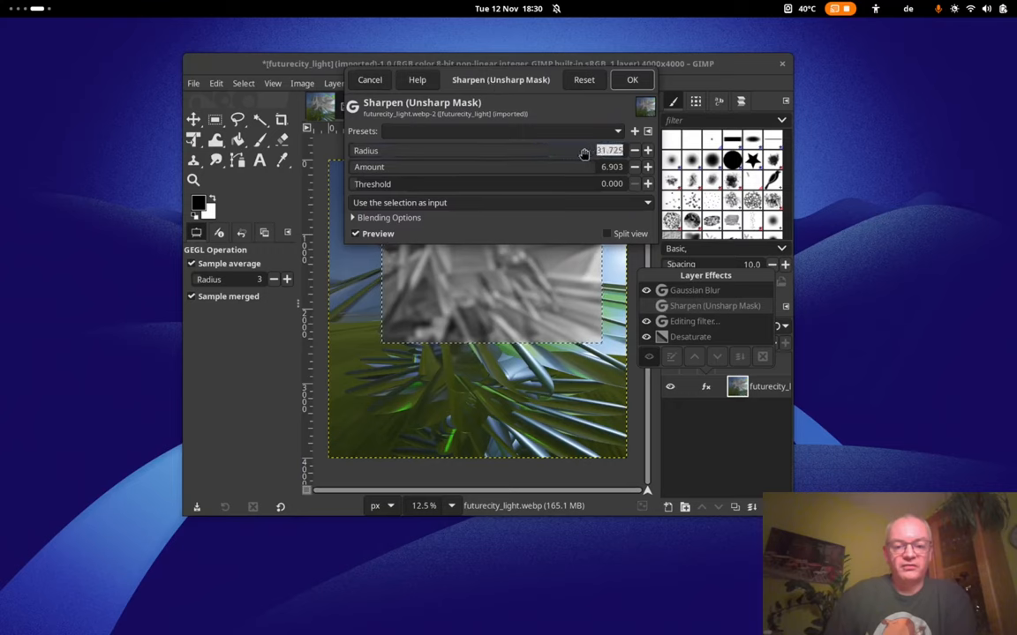
{"action": "left_click_drag", "start_coordinate": [584, 150], "coordinate": [558, 150]}
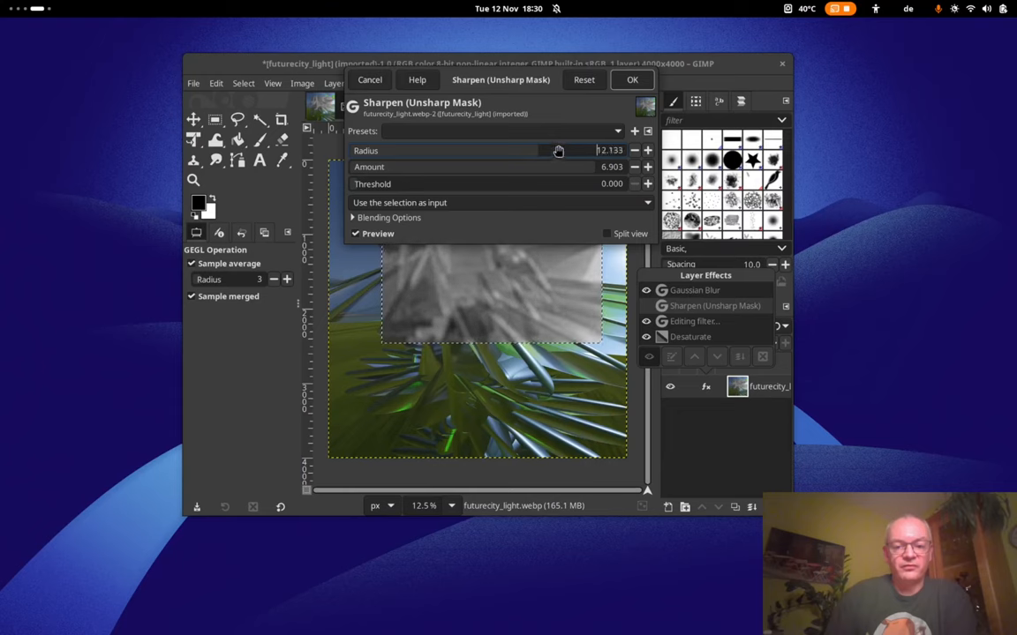
{"action": "left_click", "coordinate": [631, 80]}
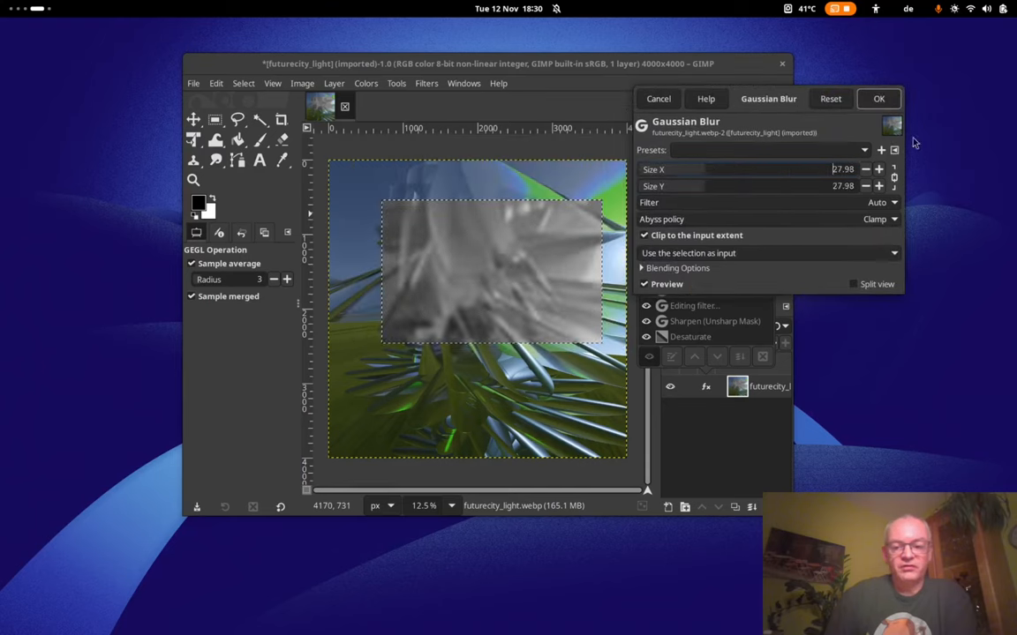
{"action": "left_click", "coordinate": [879, 99]}
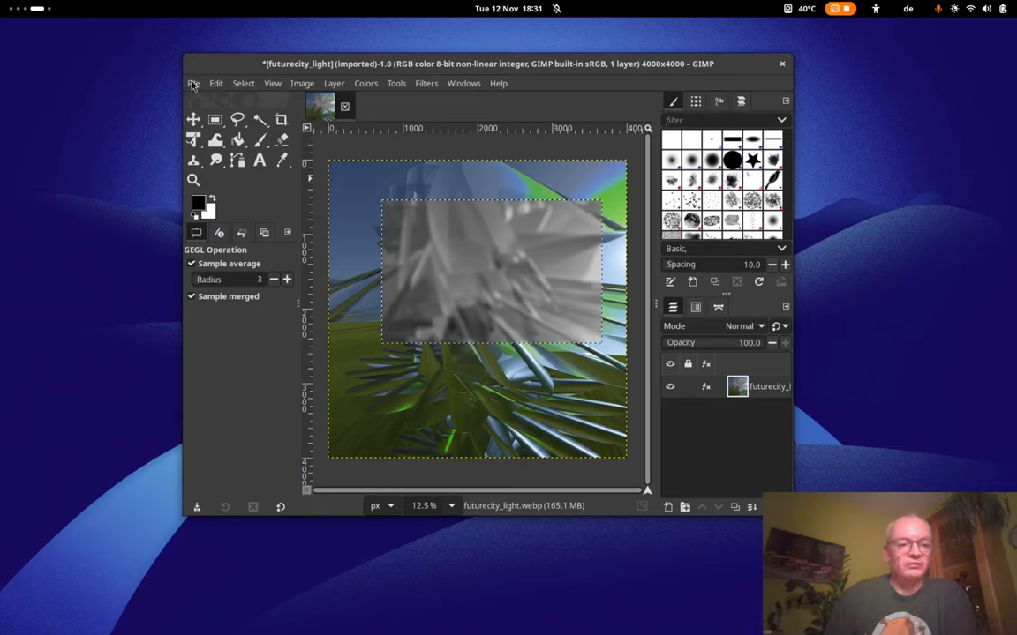
Save the image as /tmp/futurecity_light.xcf and close the image window.
{"action": "left_click", "coordinate": [195, 83]}
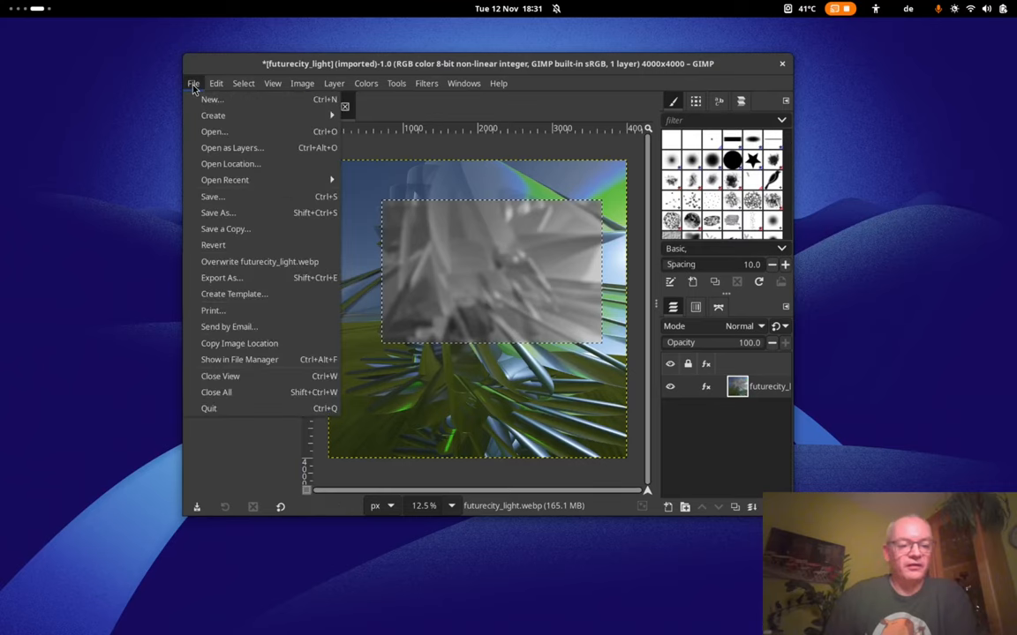
{"action": "mouse_move", "coordinate": [212, 196]}
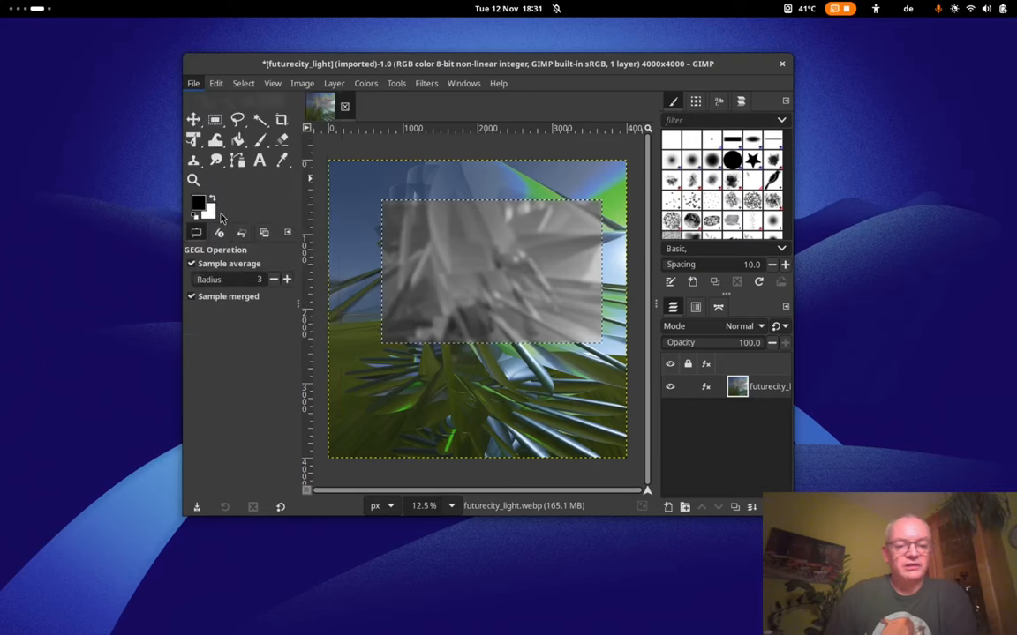
{"action": "left_click", "coordinate": [192, 83]}
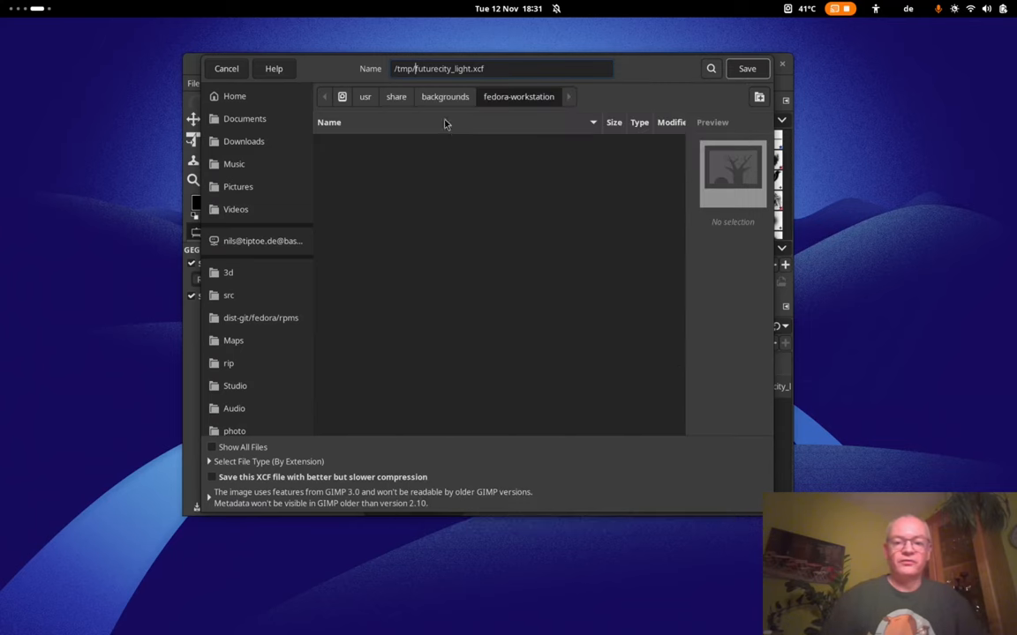
{"action": "left_click", "coordinate": [747, 67]}
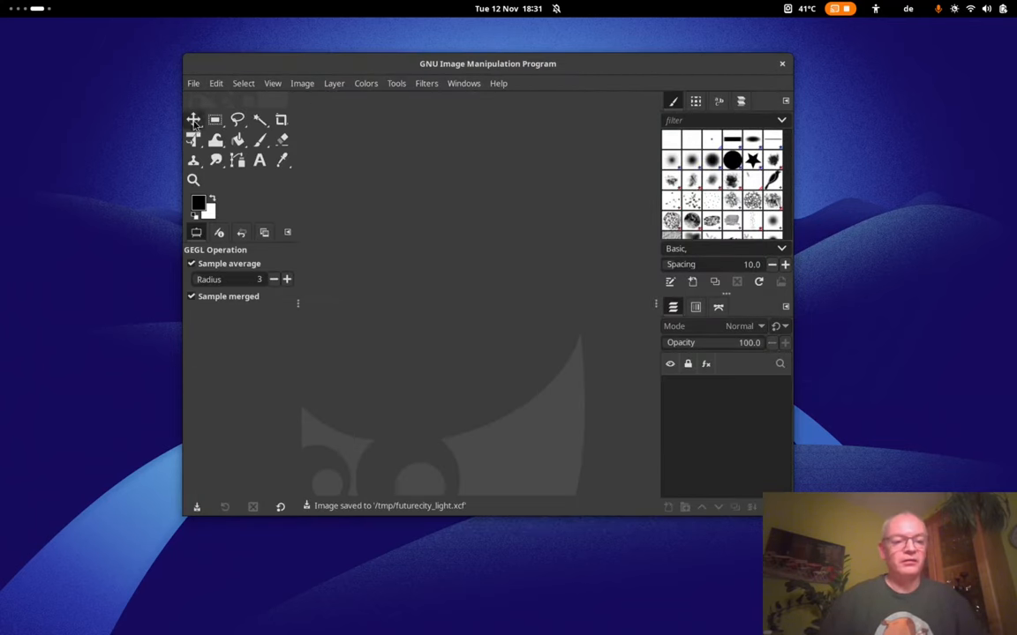
{"action": "left_click", "coordinate": [194, 83]}
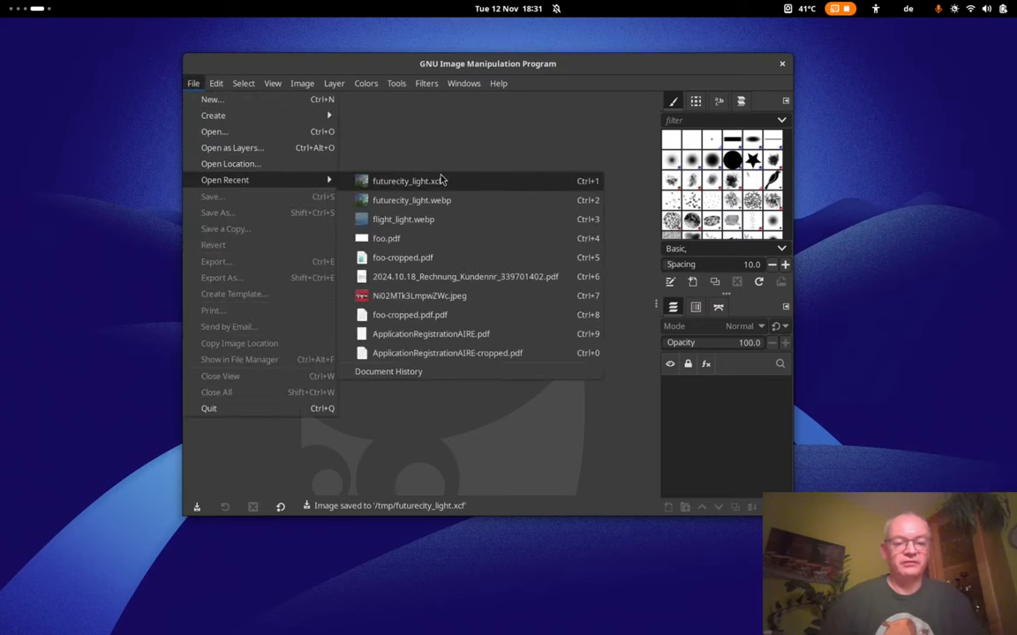
Reopen futurecity_light.xcf from recent files and check the grey blurred, sharpened rectangle is intact.
{"action": "left_click", "coordinate": [406, 180]}
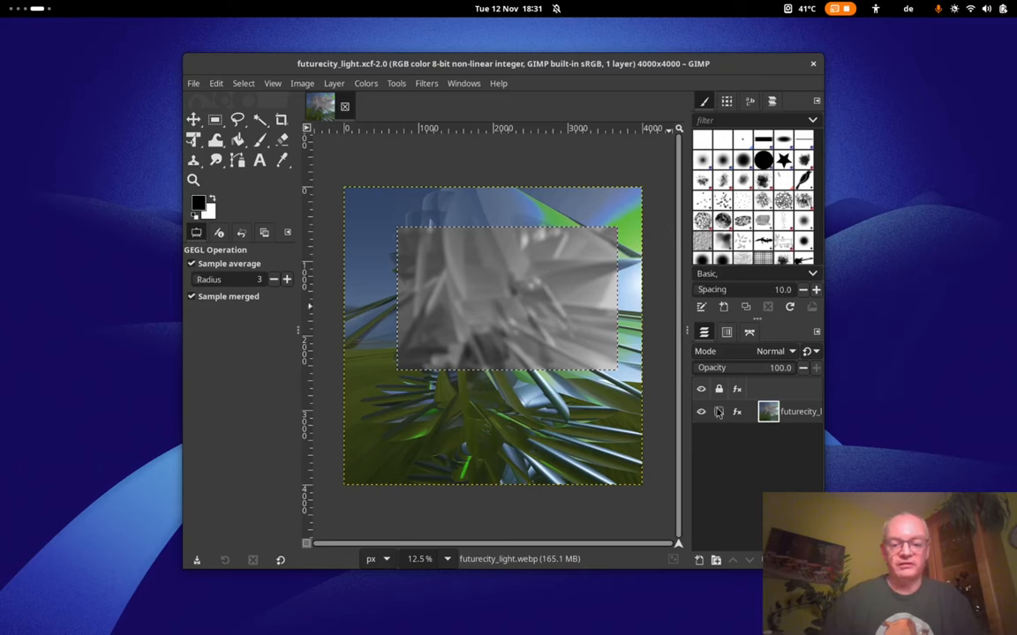
{"action": "left_click", "coordinate": [736, 411]}
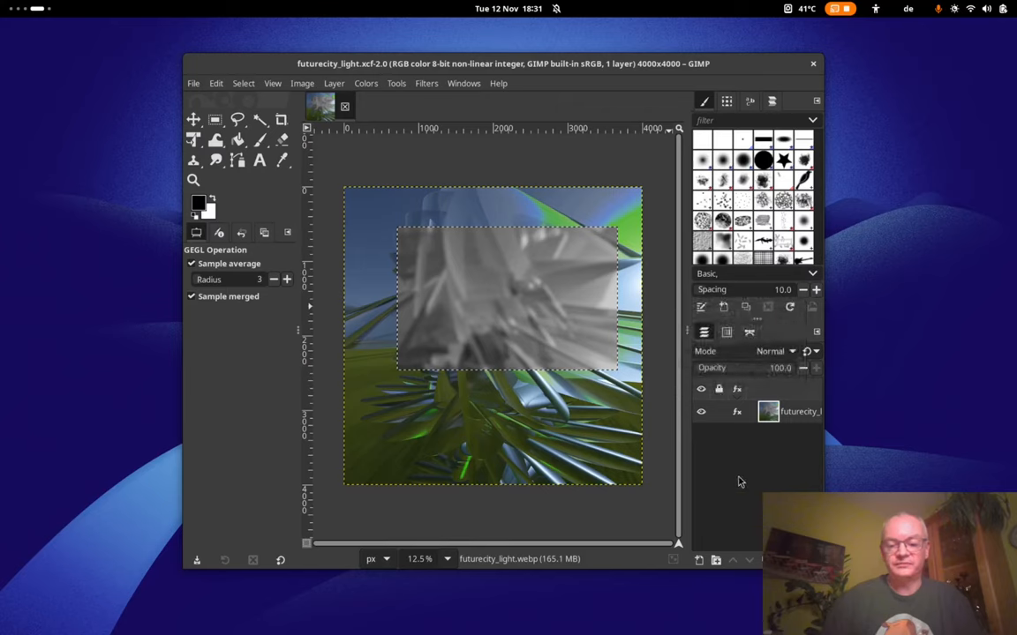
{"action": "mouse_move", "coordinate": [575, 279]}
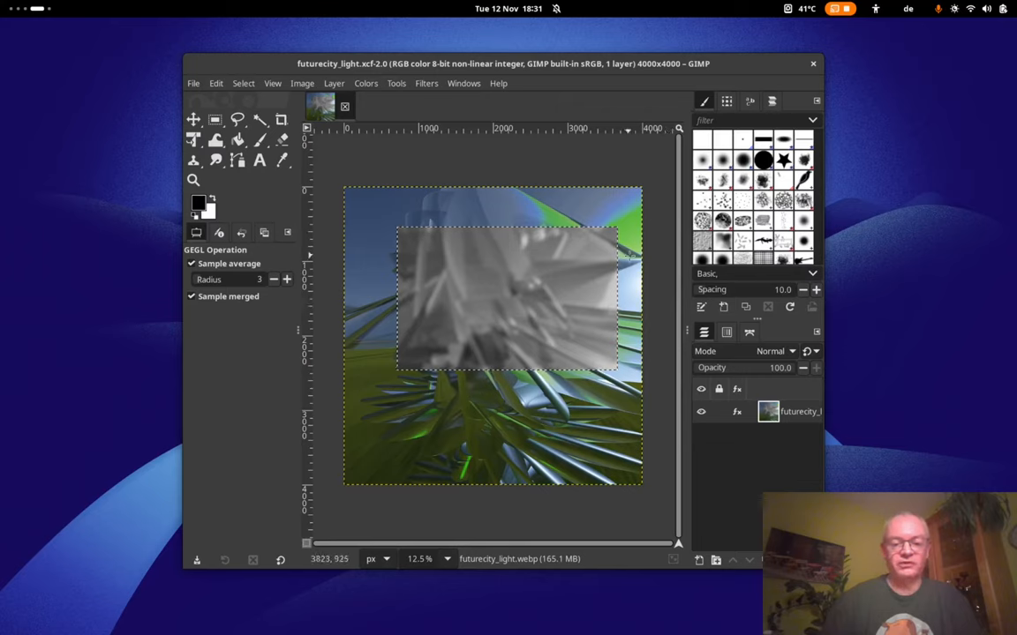
{"action": "mouse_move", "coordinate": [651, 258]}
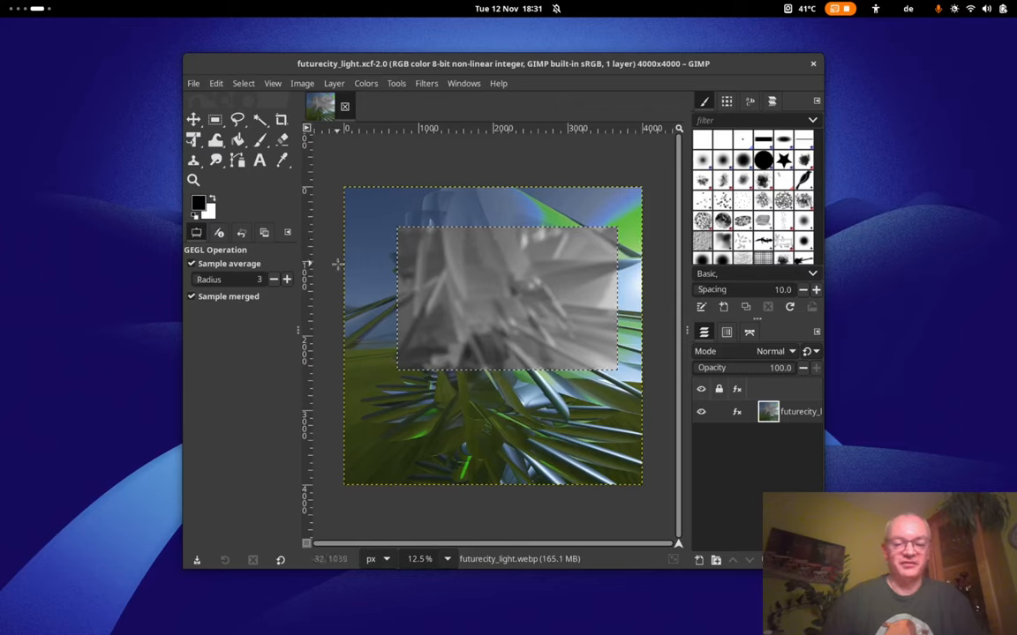
{"action": "mouse_move", "coordinate": [542, 271]}
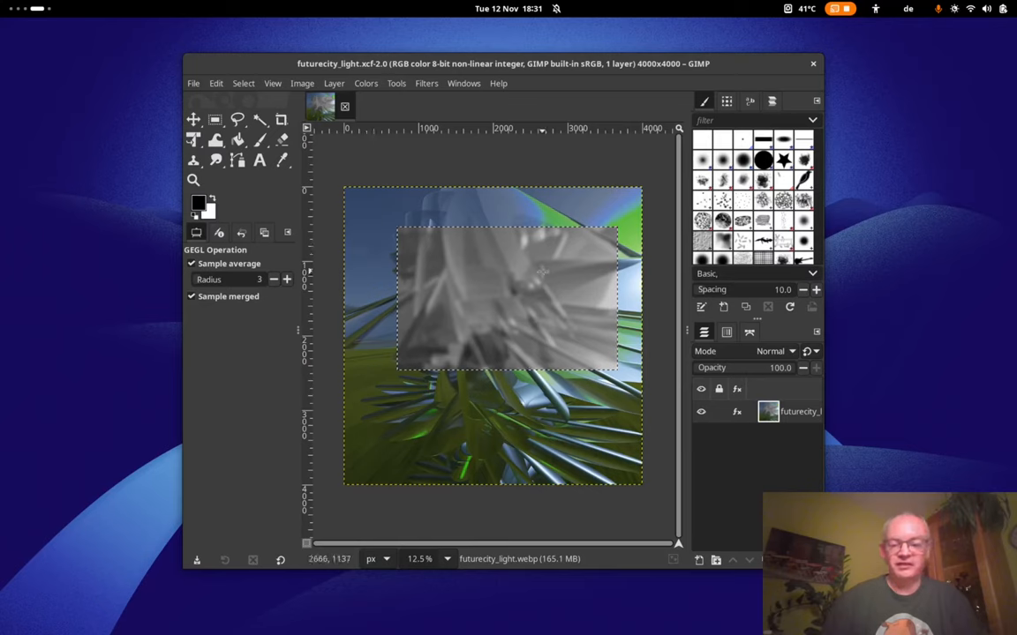
{"action": "mouse_move", "coordinate": [543, 255]}
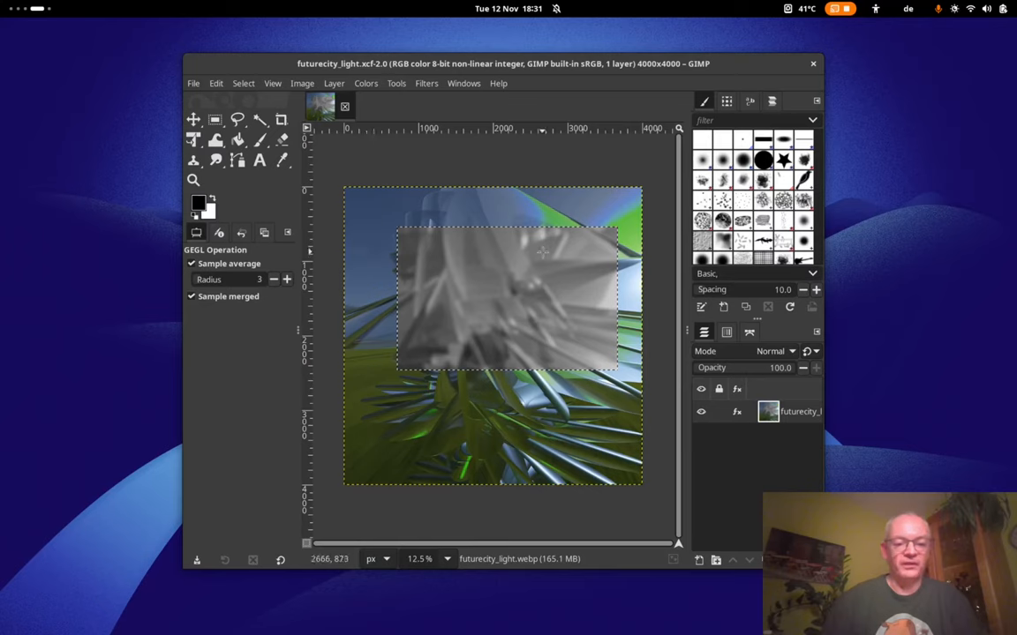
{"action": "mouse_move", "coordinate": [536, 148]}
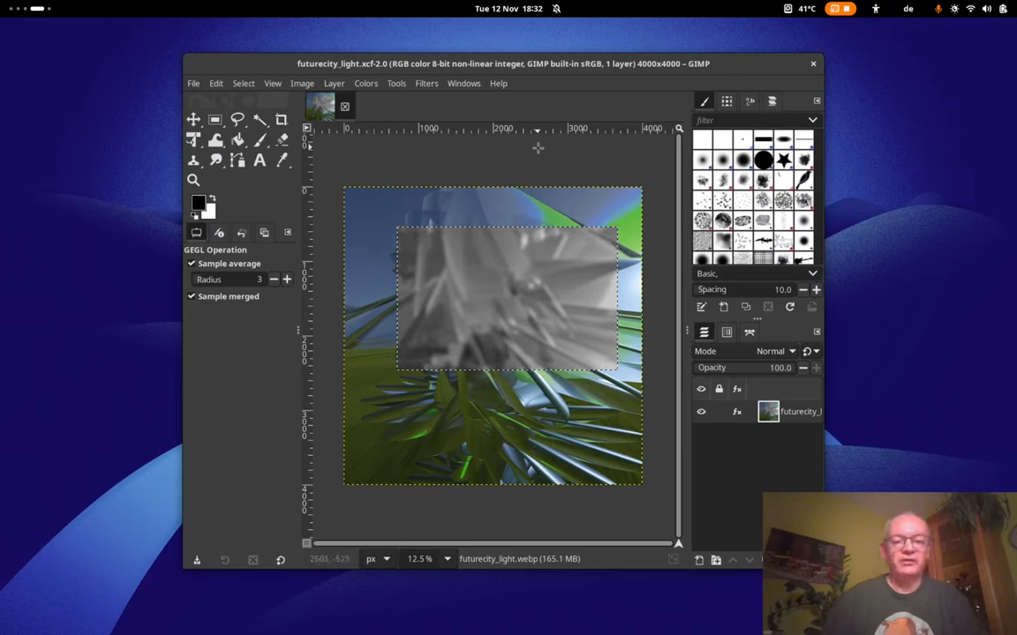